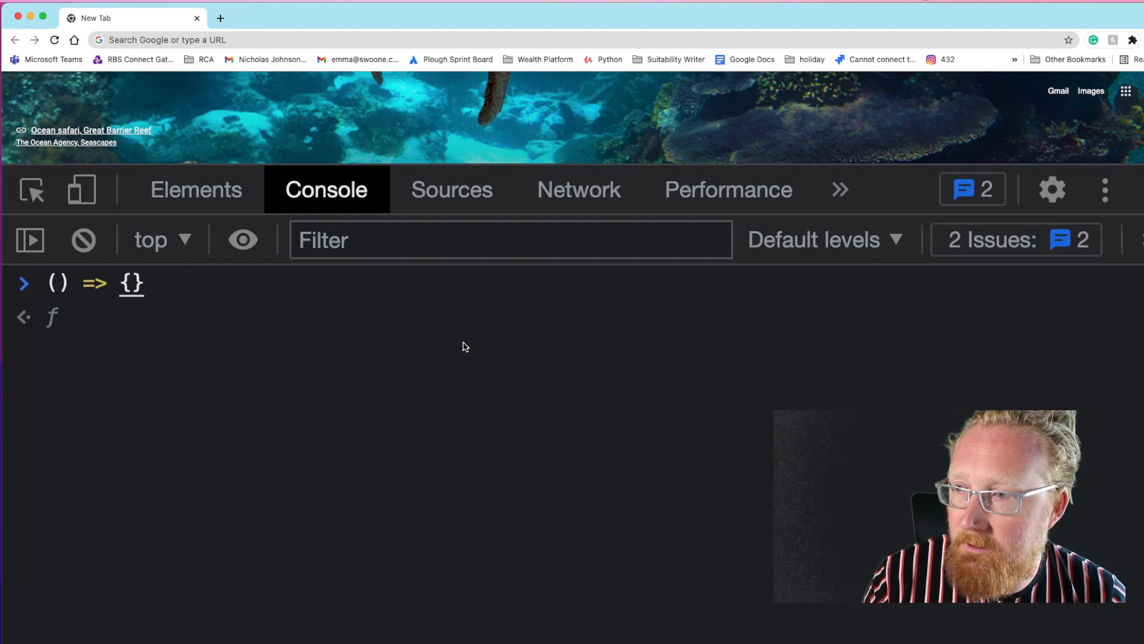
# Define let x = () => { console.log('cats') }, call x(), then log x itself
pyautogui.write('let x = () => {')
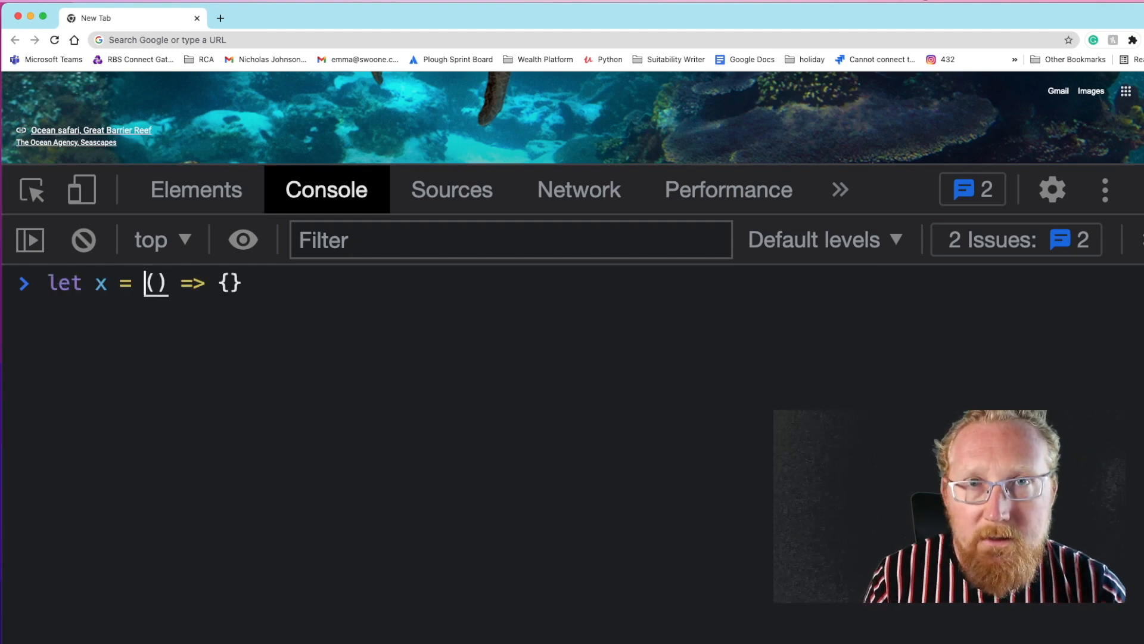
pyautogui.write("console.log('cats')")
pyautogui.write('console.log(x);')
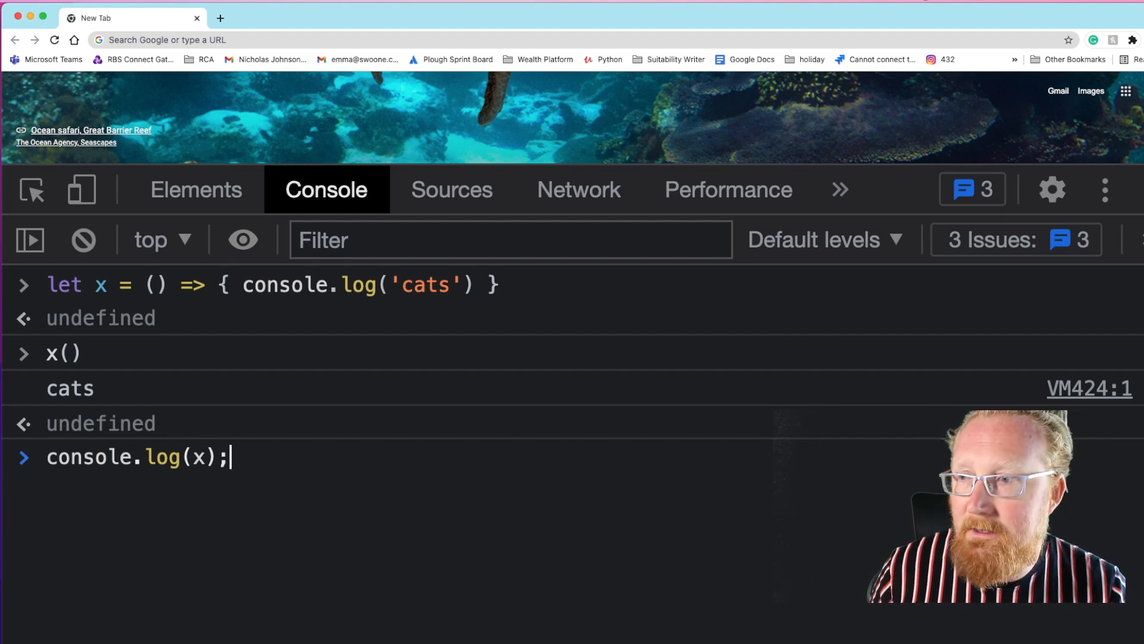
pyautogui.press('Enter')
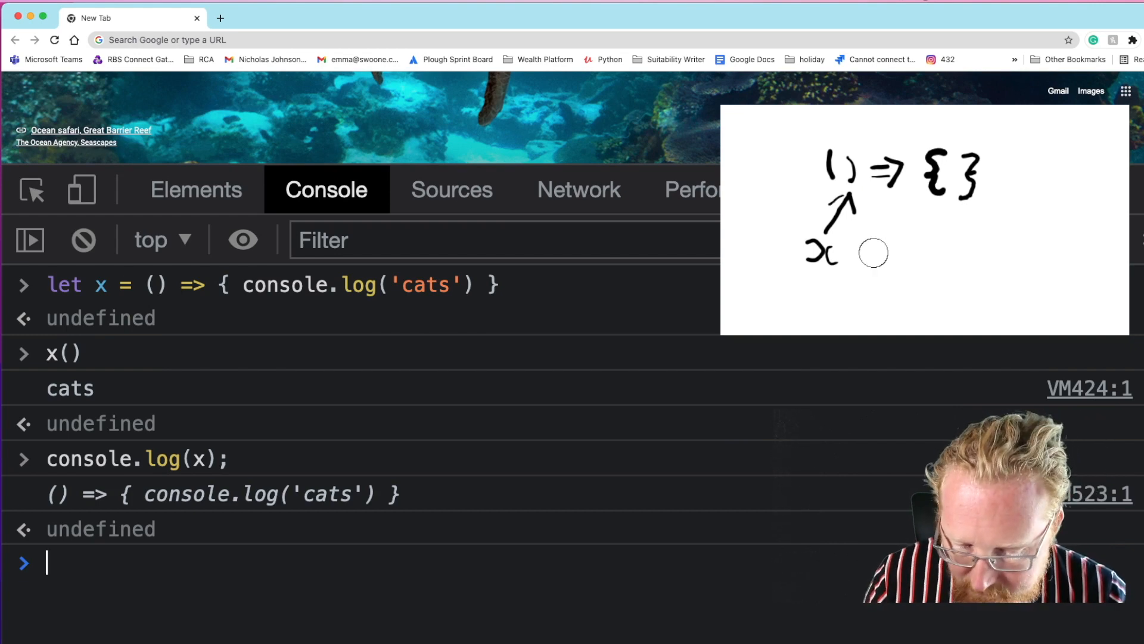
# Enter let y = x; so y holds the same 'cats' arrow function
pyautogui.write('let y =')
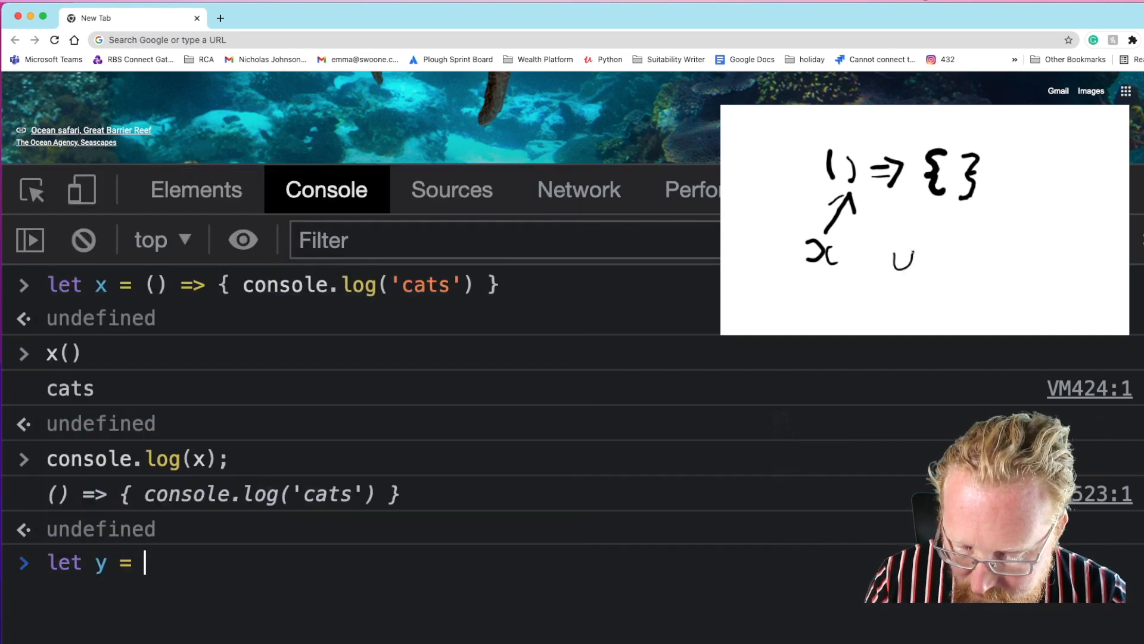
pyautogui.write('x;')
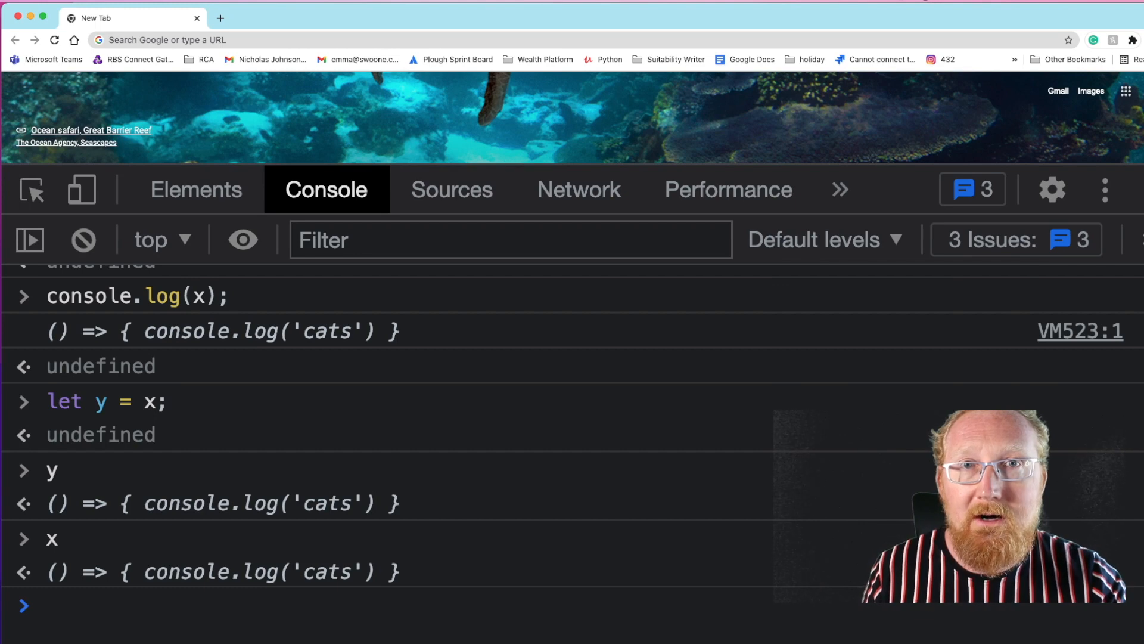
# Create an empty object with let z = {} and assign z.a = x
pyautogui.write('let z = {}')
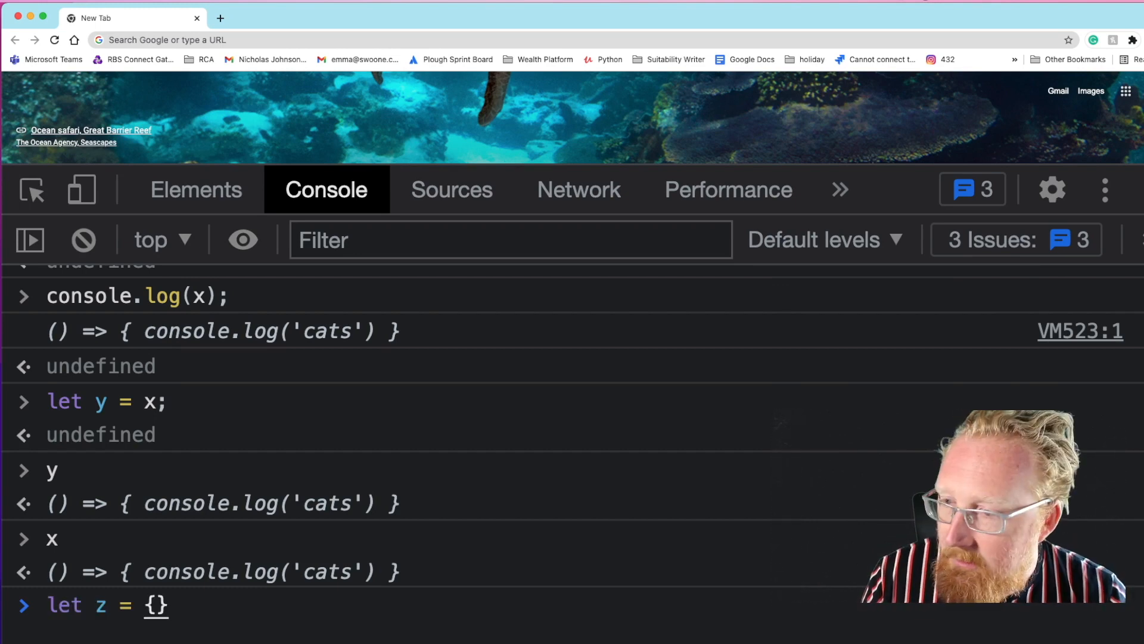
pyautogui.write('" "')
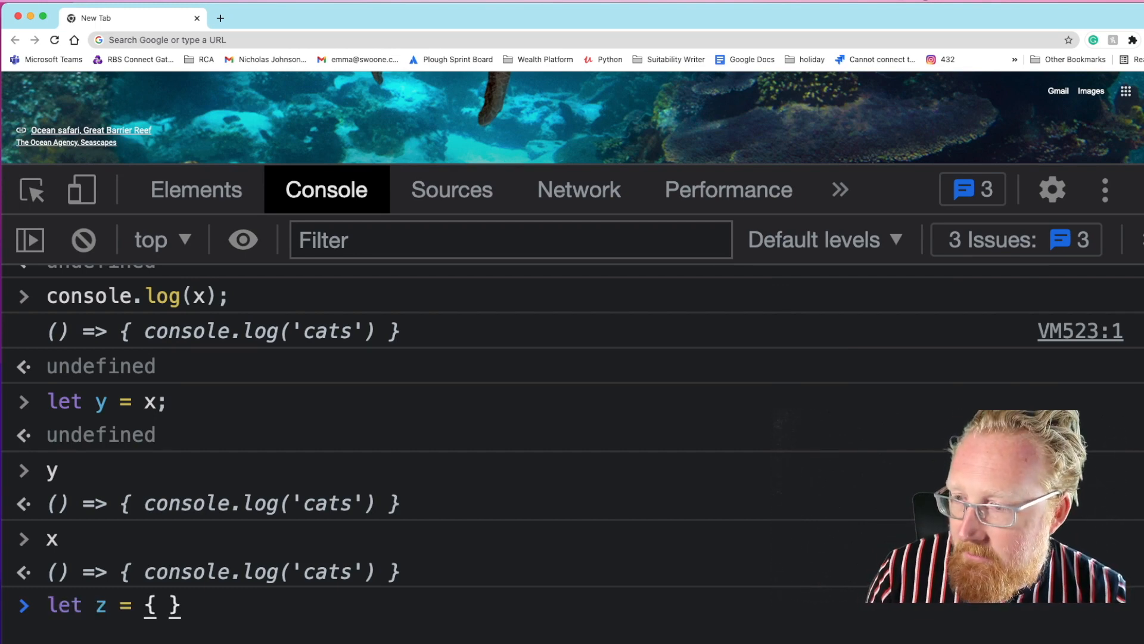
pyautogui.write('z.a = x')
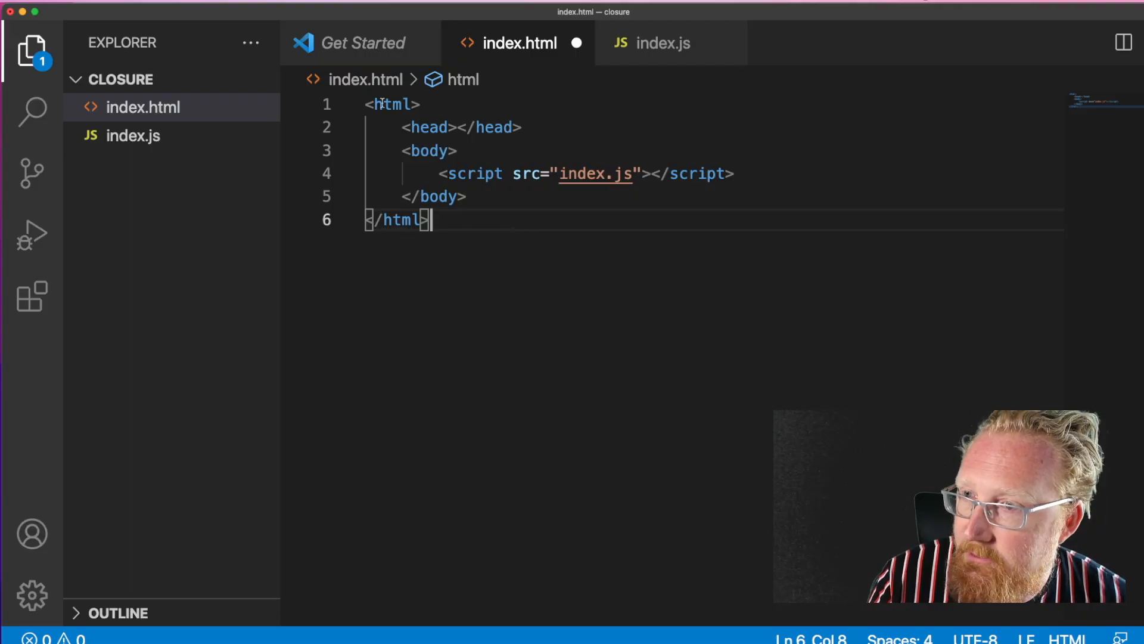
# In index.js write var outer = () => { var x = 12; console.log(x); }
pyautogui.click(463, 195)
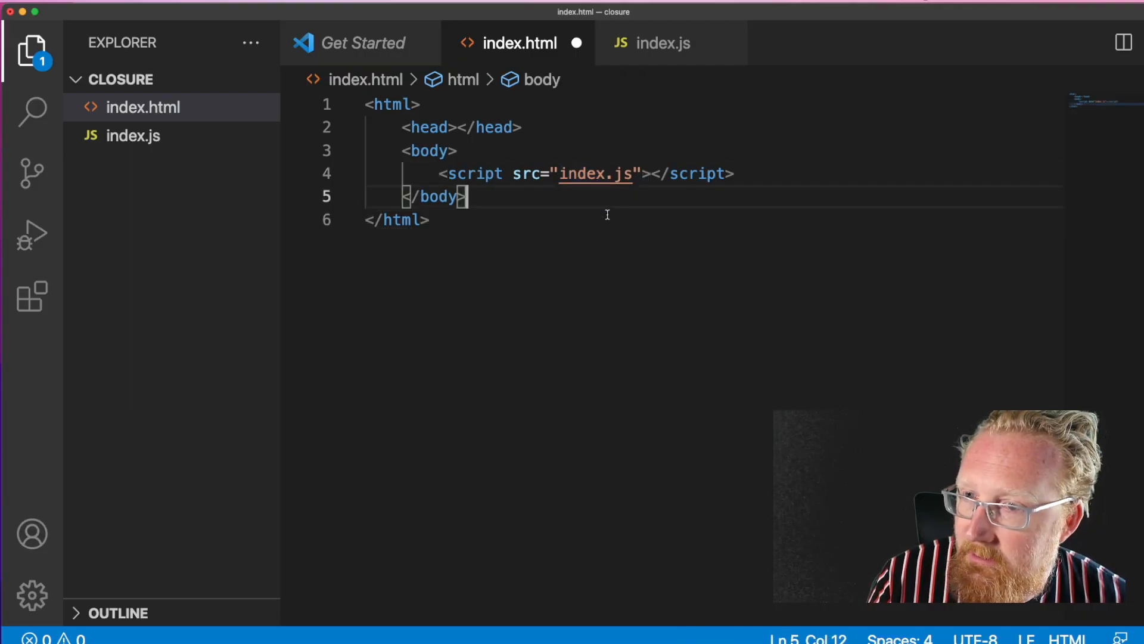
pyautogui.click(664, 43)
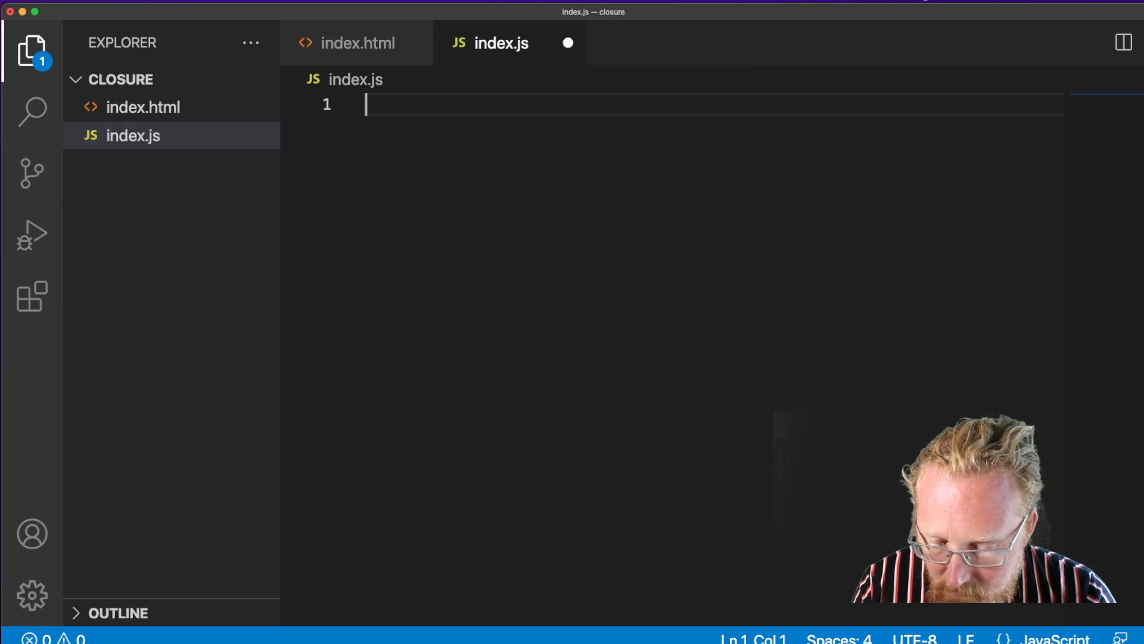
pyautogui.write('var outer = () => {')
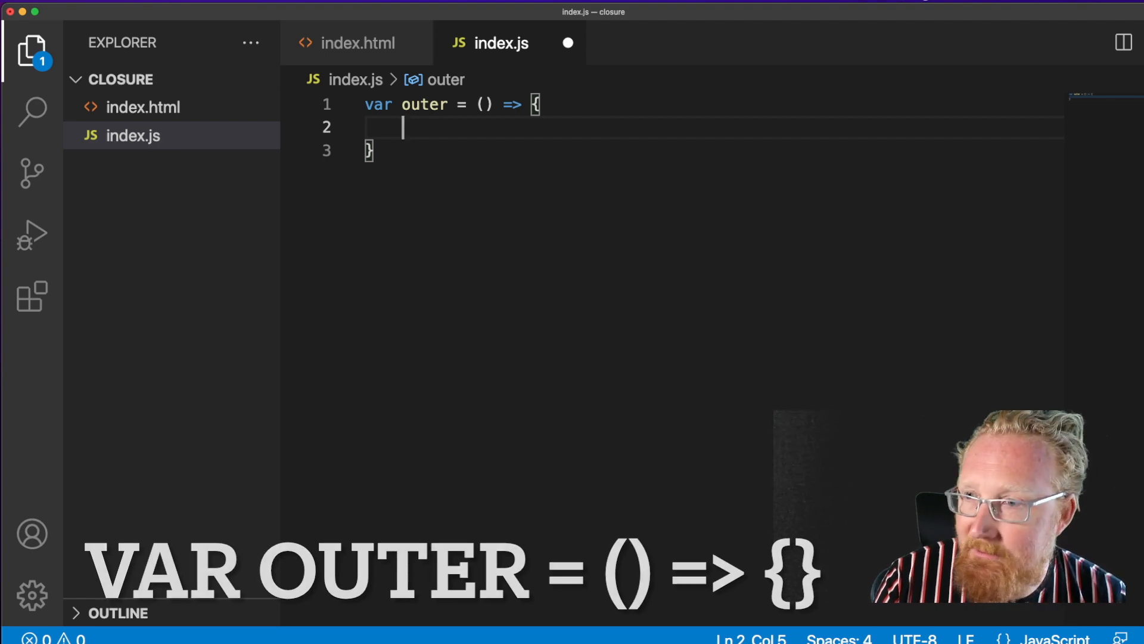
pyautogui.write('var x =')
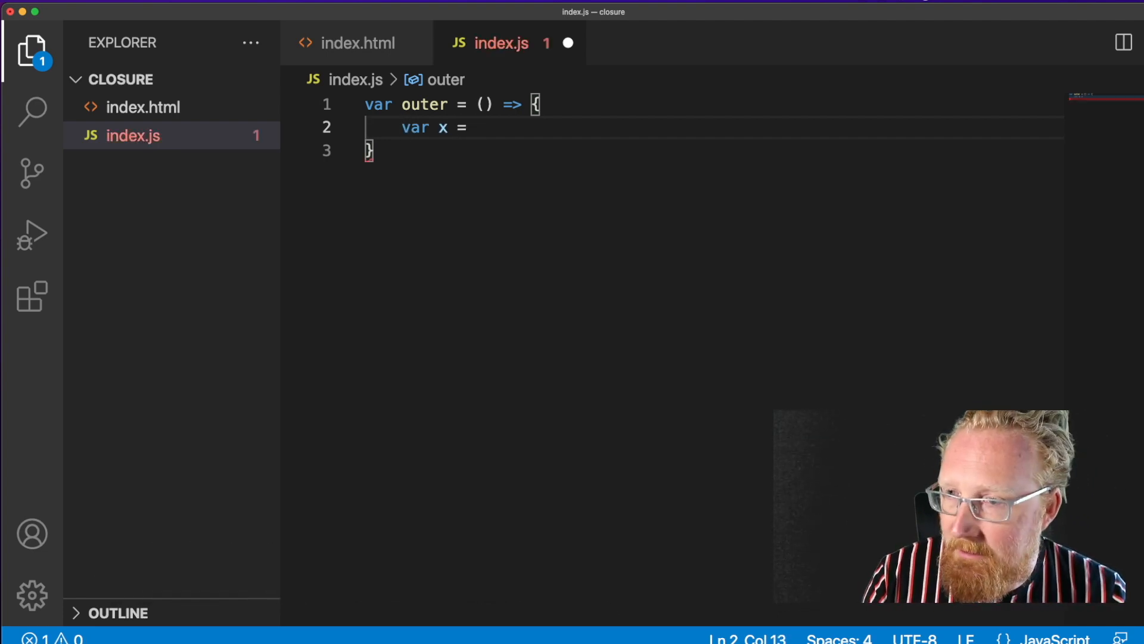
pyautogui.write('12;')
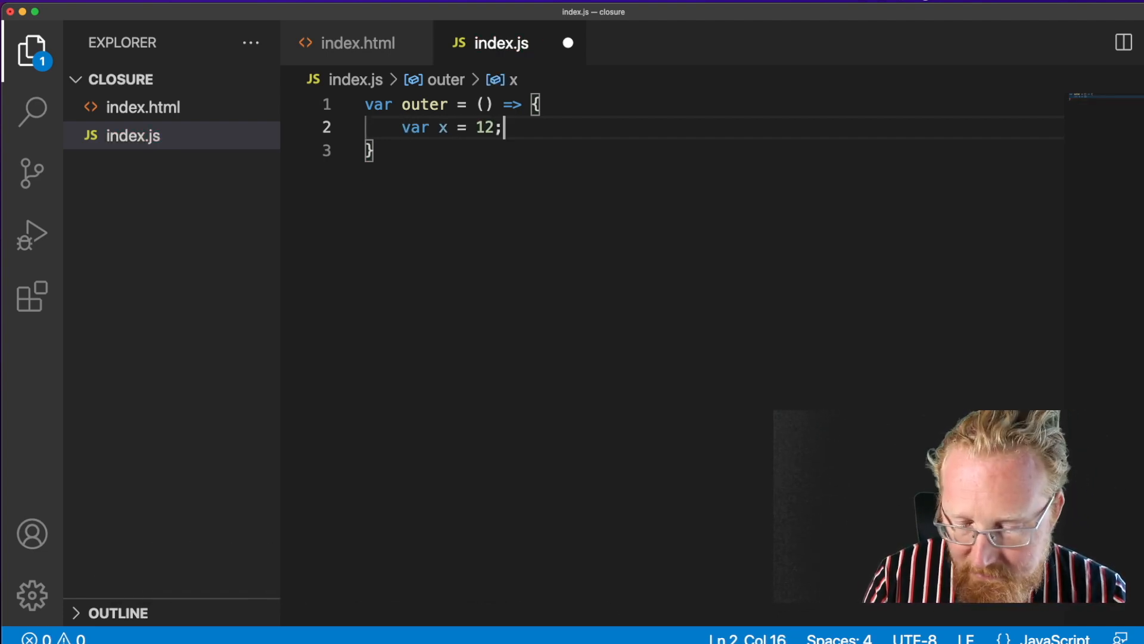
pyautogui.write('console.lo')
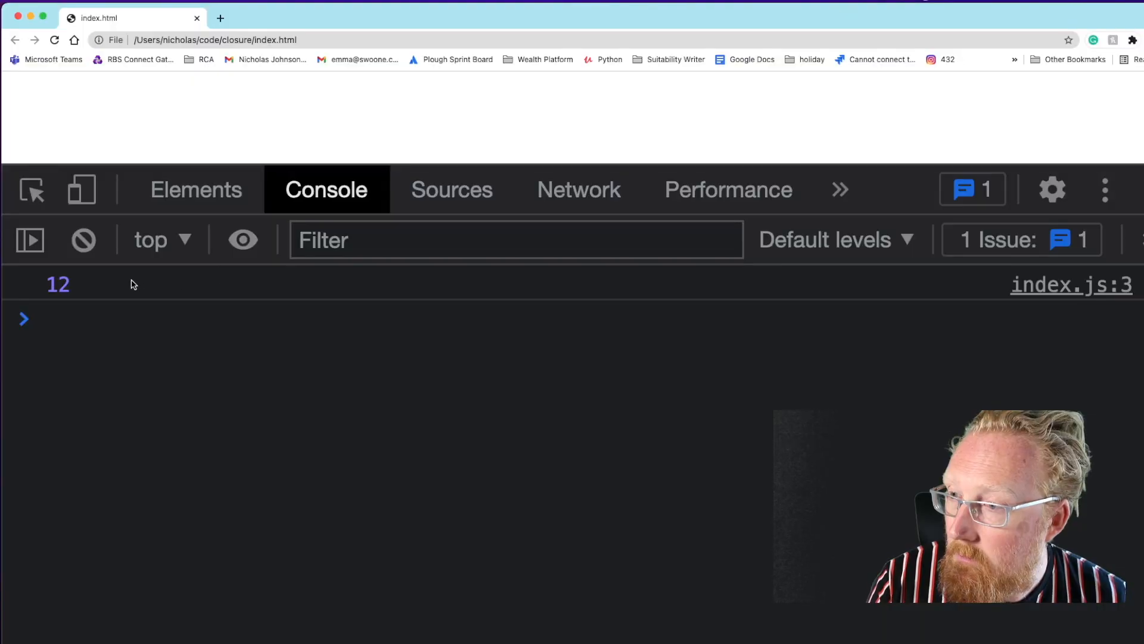
pyautogui.moveTo(167, 300)
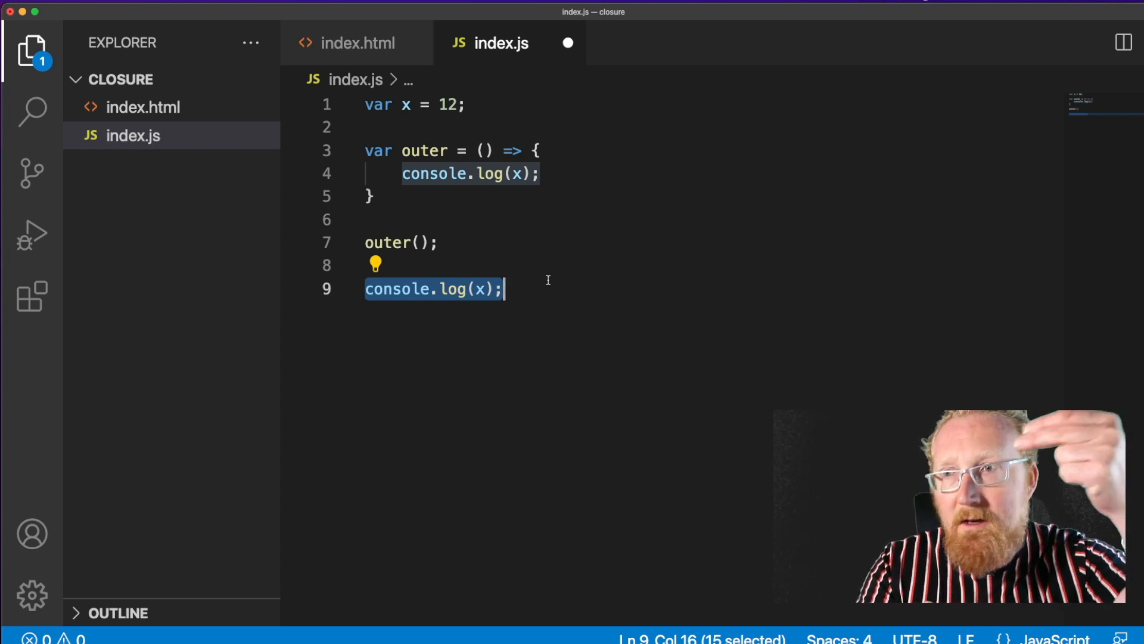
# Add a local var x = 15; as the first line inside outer, shadowing the outer x
pyautogui.press('Enter')
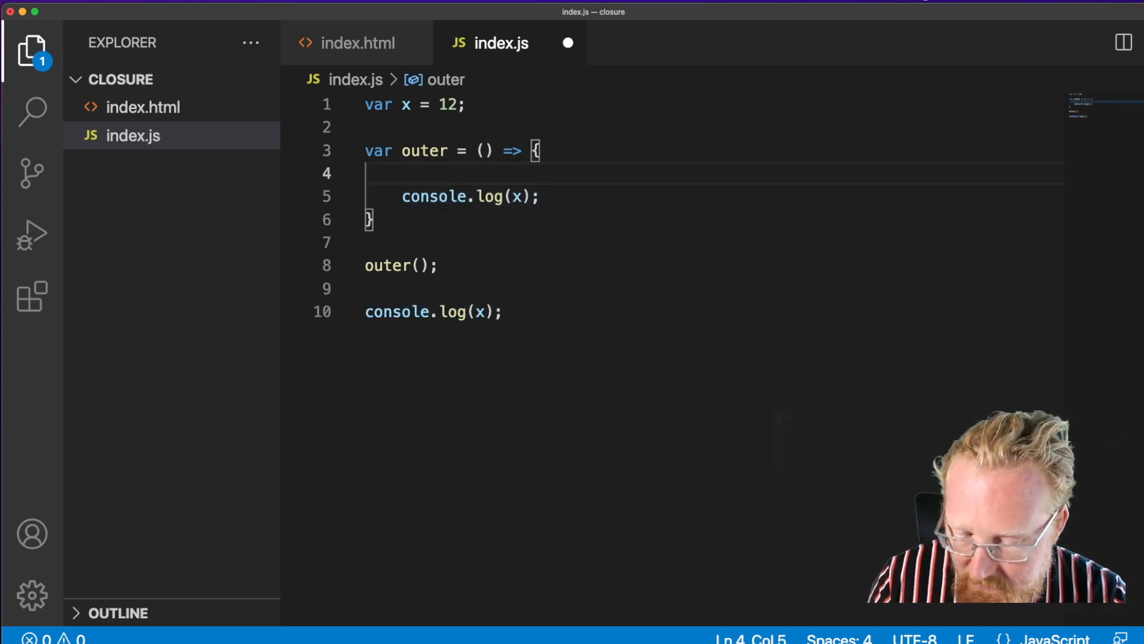
pyautogui.write('var x = 15;')
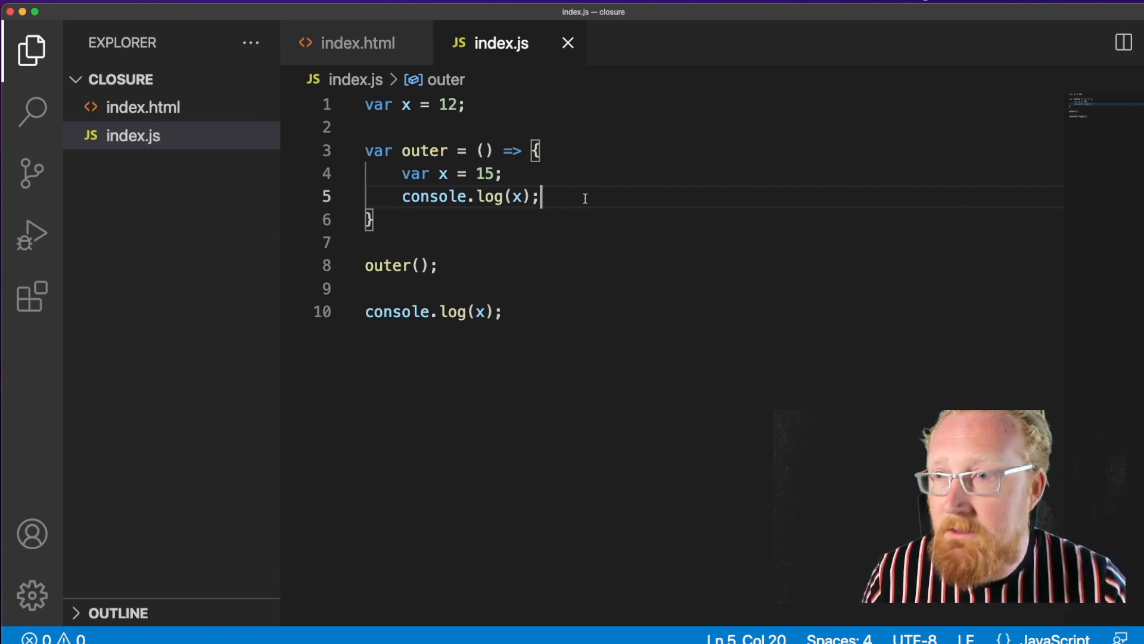
pyautogui.write('var')
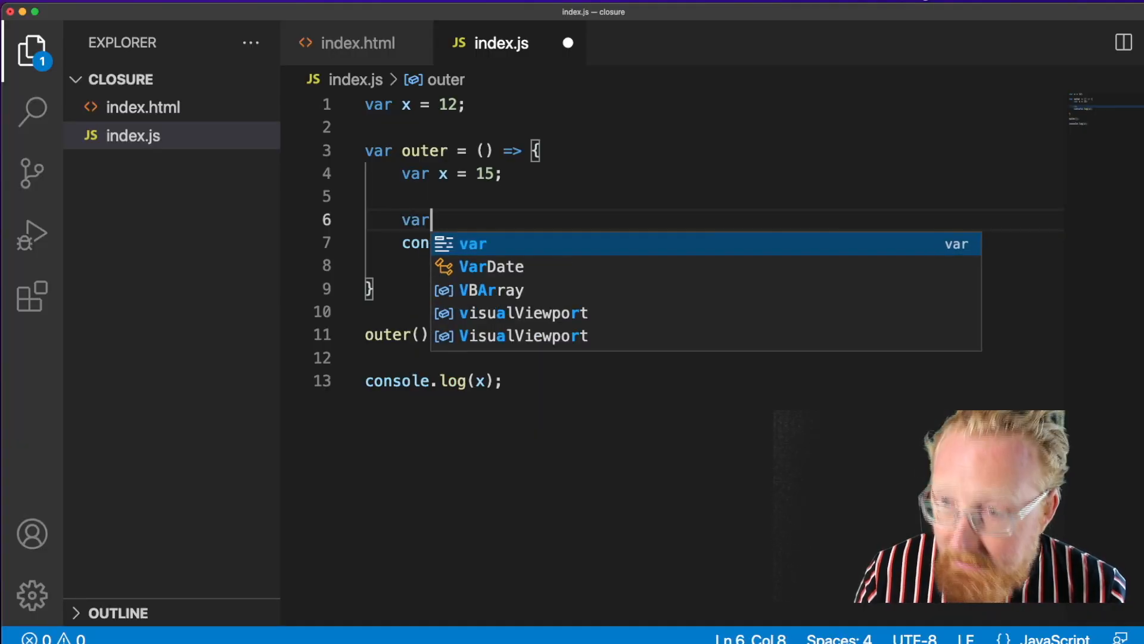
# Inside outer define var inner = () => { console.log(x); } and call inner();
pyautogui.write('inner = () => {')
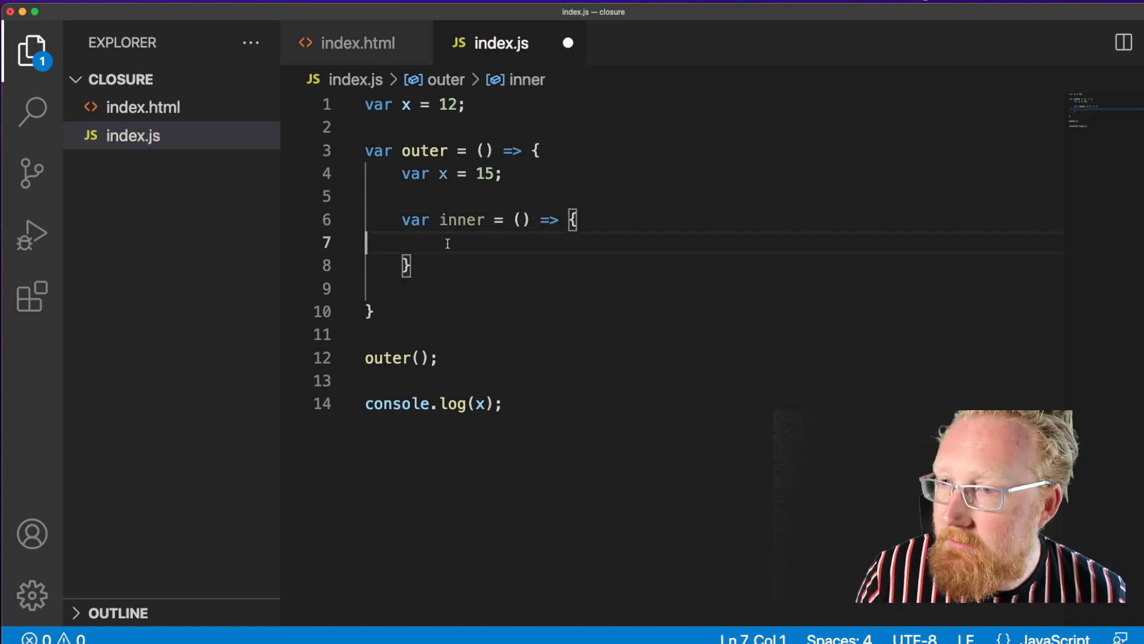
pyautogui.write('console.log(x);')
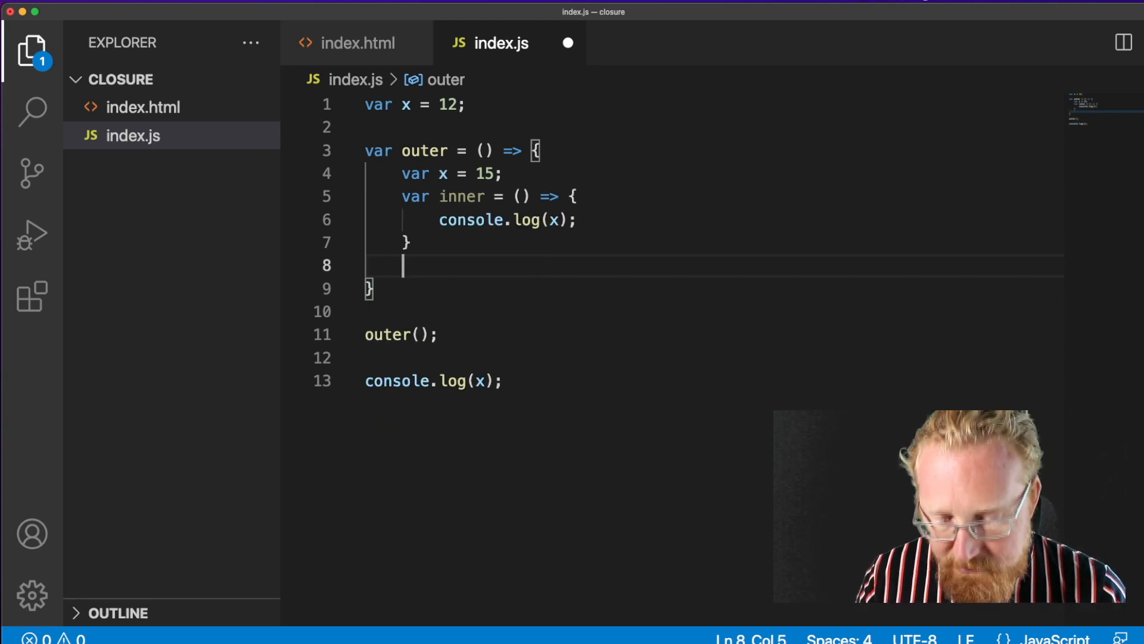
pyautogui.write('inner();')
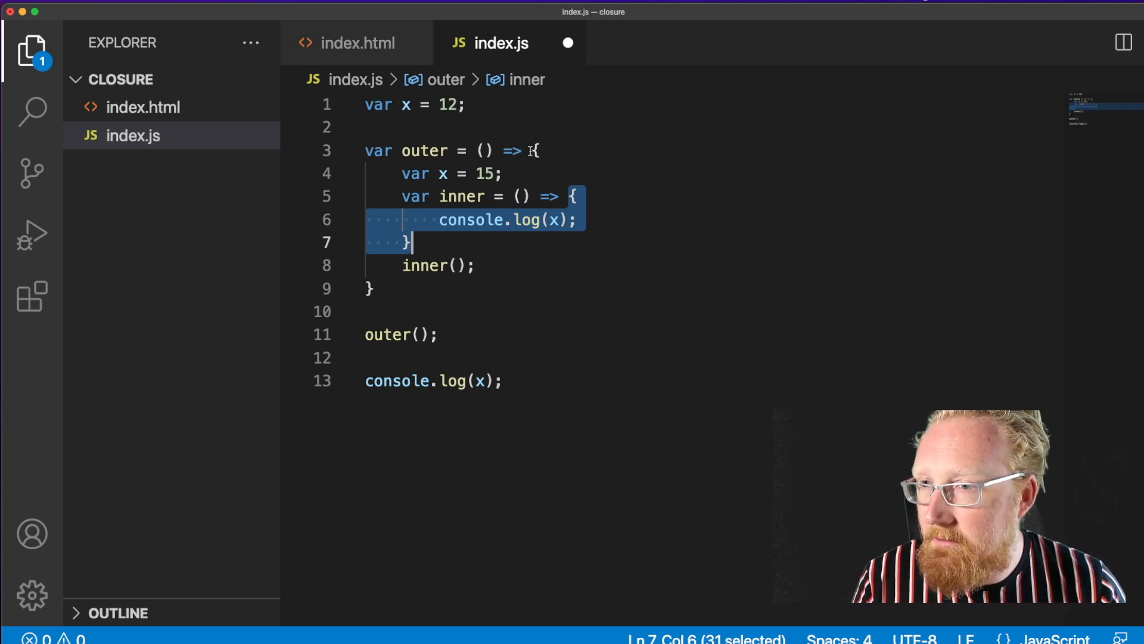
# Delete the trailing console.log(x) line, leaving outer() as the final call
pyautogui.click(372, 289)
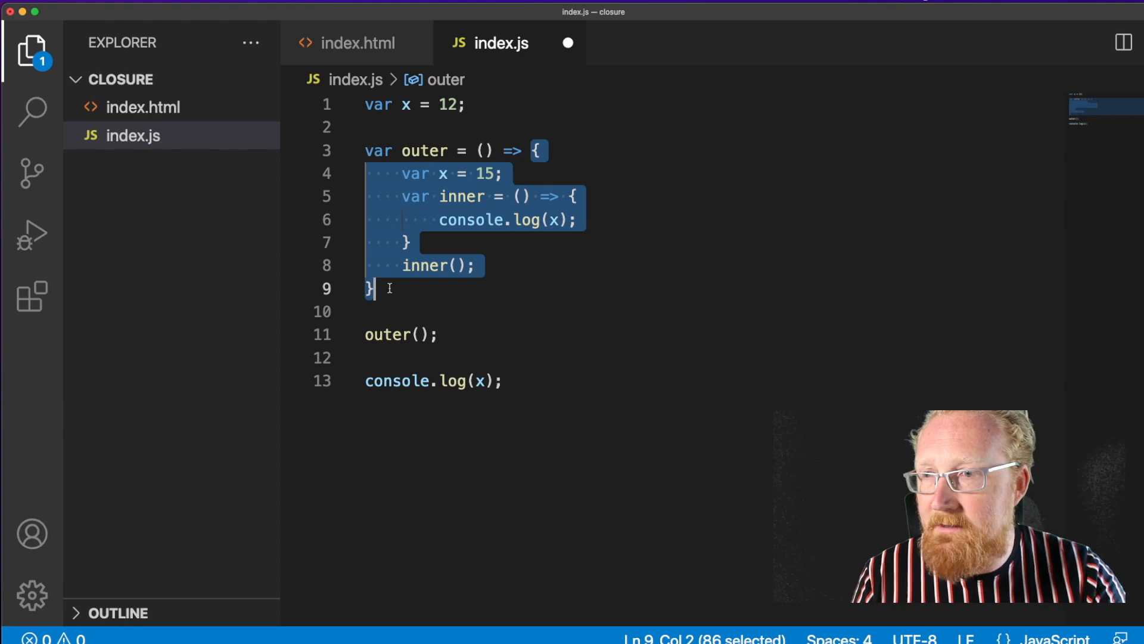
pyautogui.click(444, 174)
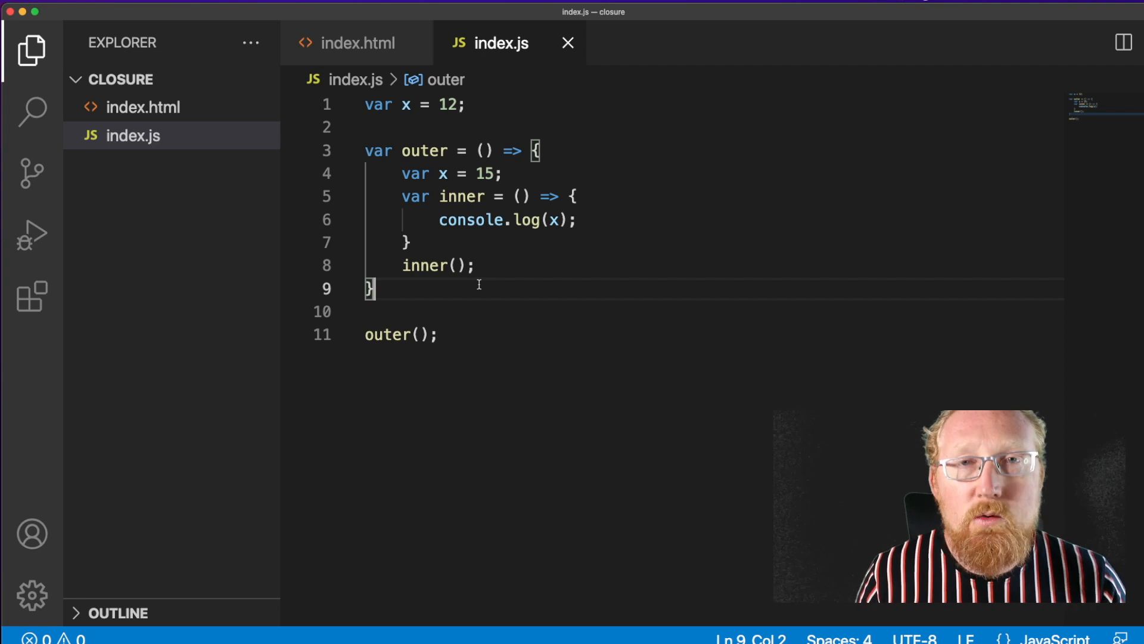
# Change inner(); to return inner; and store the result in var returnedFunction = outer();
pyautogui.press('Backspace')
pyautogui.write('return ')
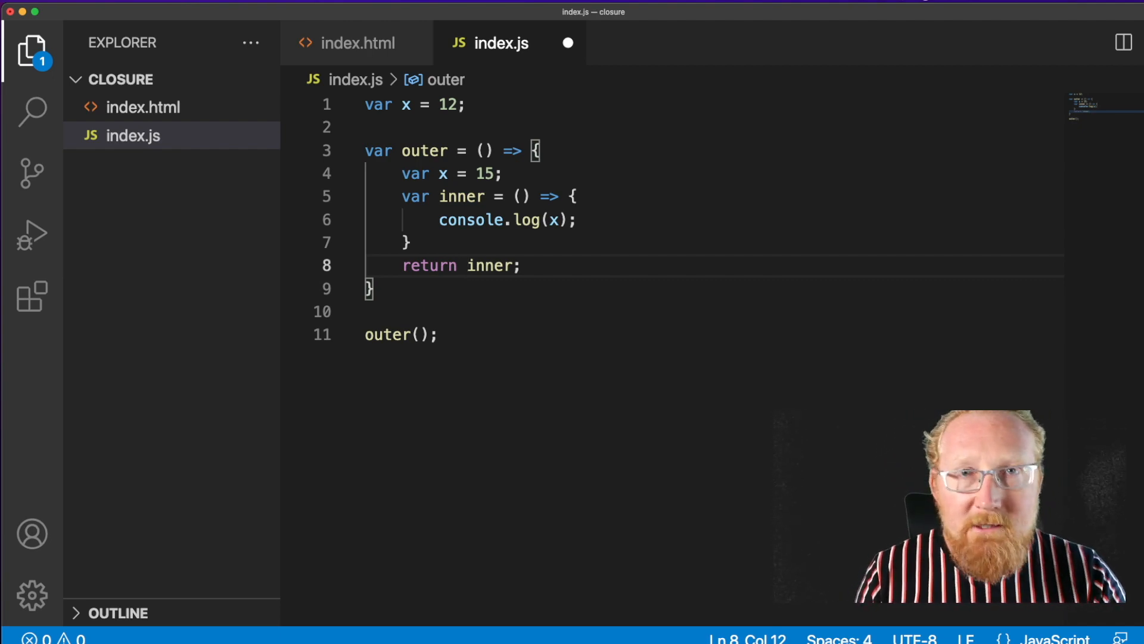
pyautogui.click(470, 265)
pyautogui.write('var returnedFunction = ')
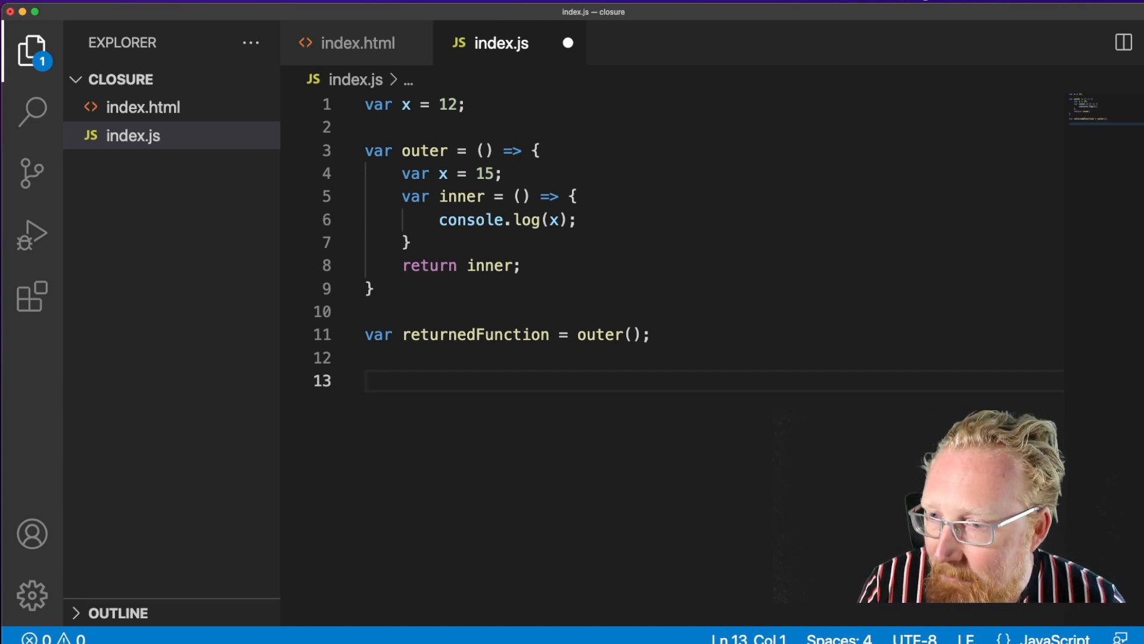
# Add a final line console.log(returnedFunction) and save index.js
pyautogui.doubleClick(475, 334)
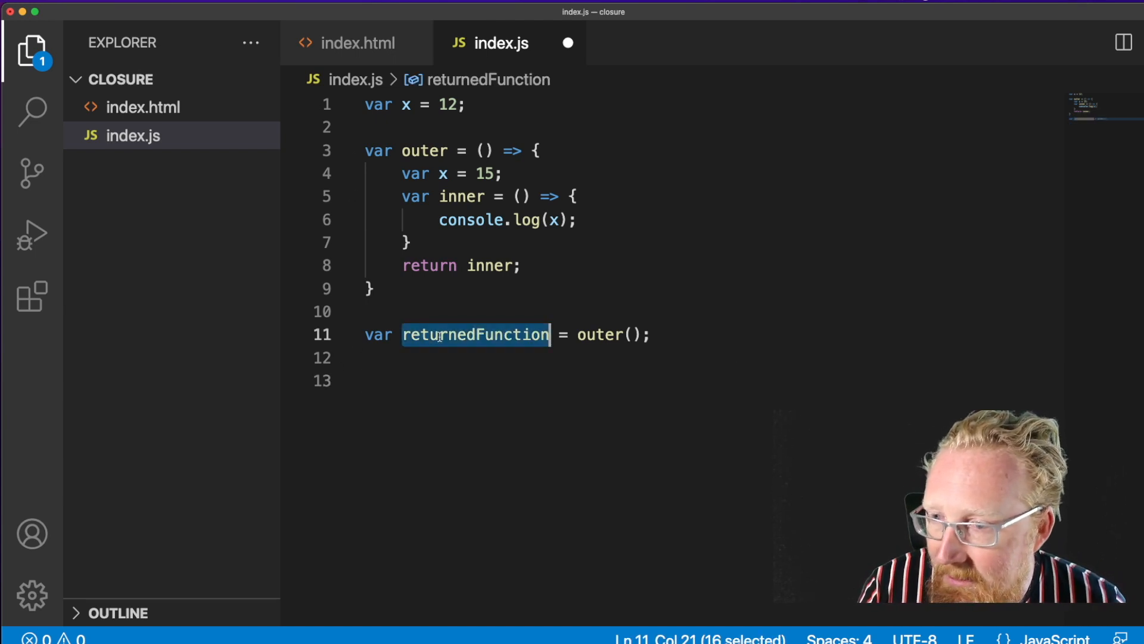
pyautogui.write('console.log(returnedFunction)')
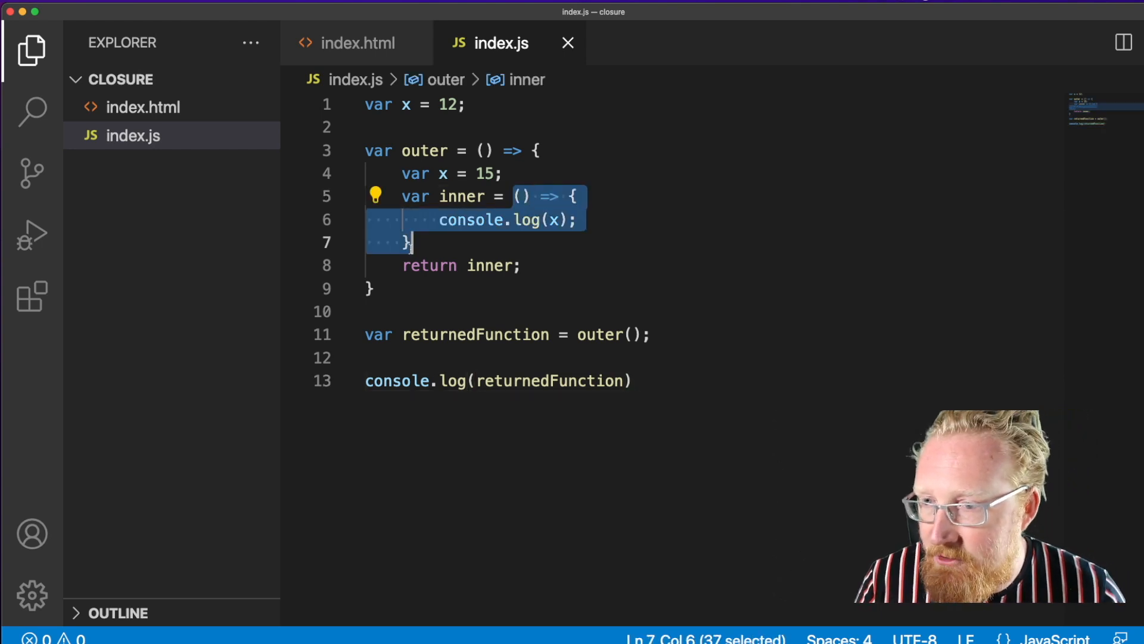
pyautogui.moveTo(552, 380)
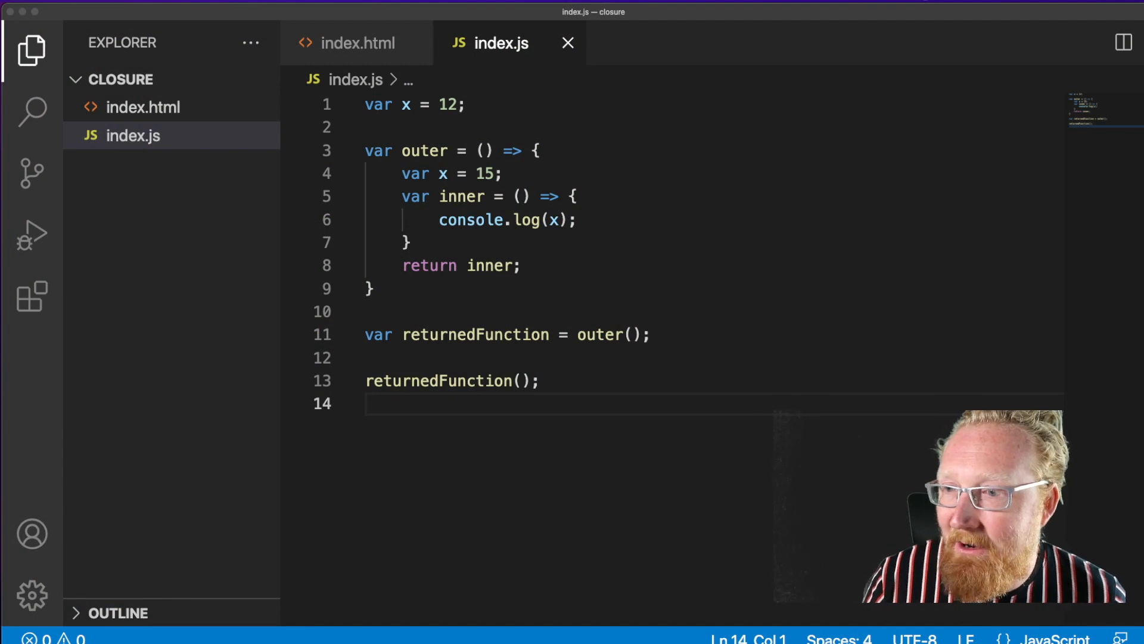
pyautogui.doubleClick(475, 334)
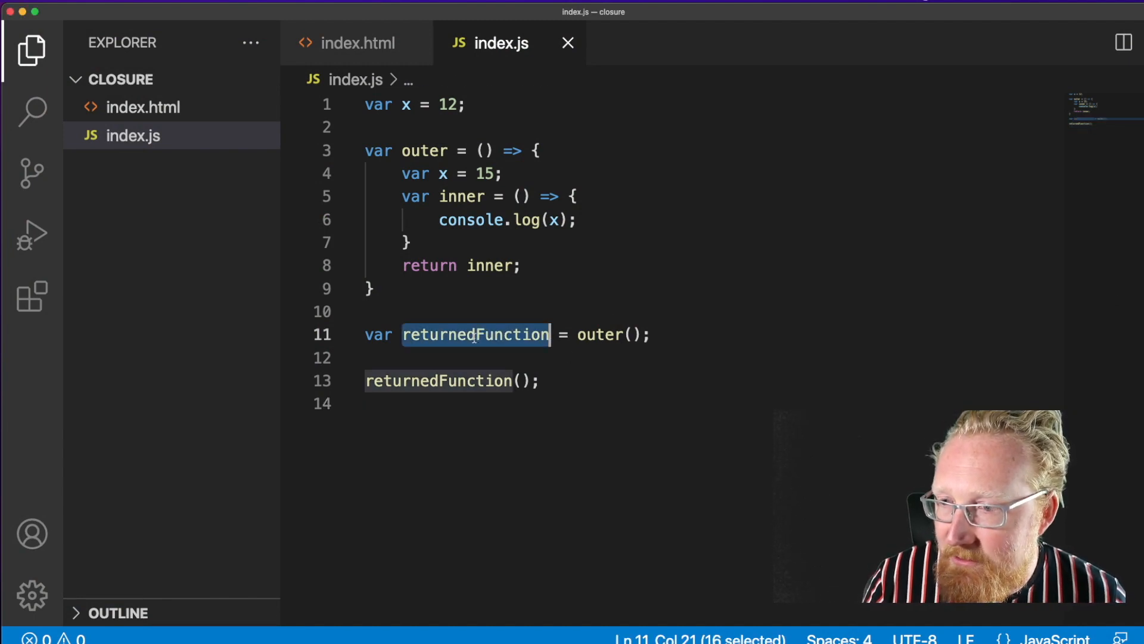
pyautogui.doubleClick(438, 381)
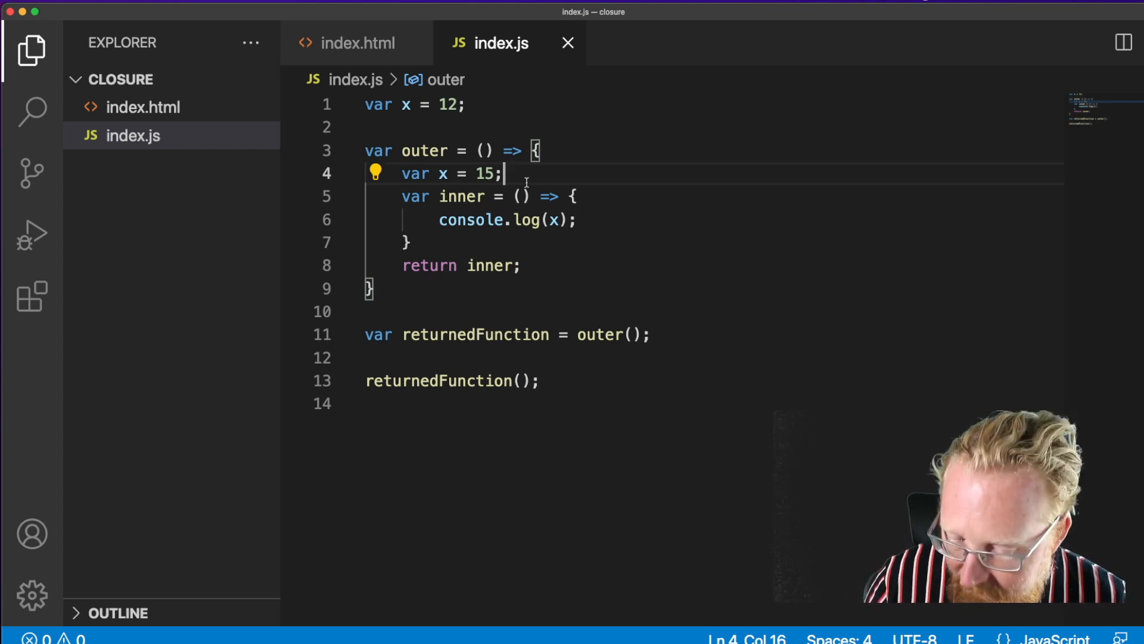
pyautogui.click(458, 105)
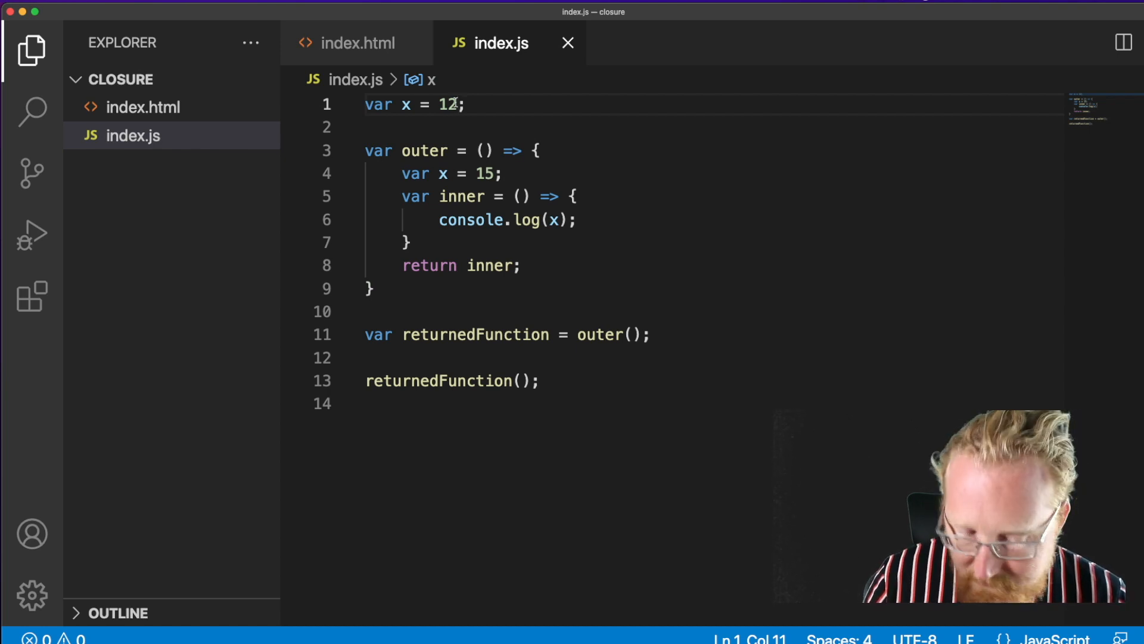
pyautogui.press('Cmd+/')
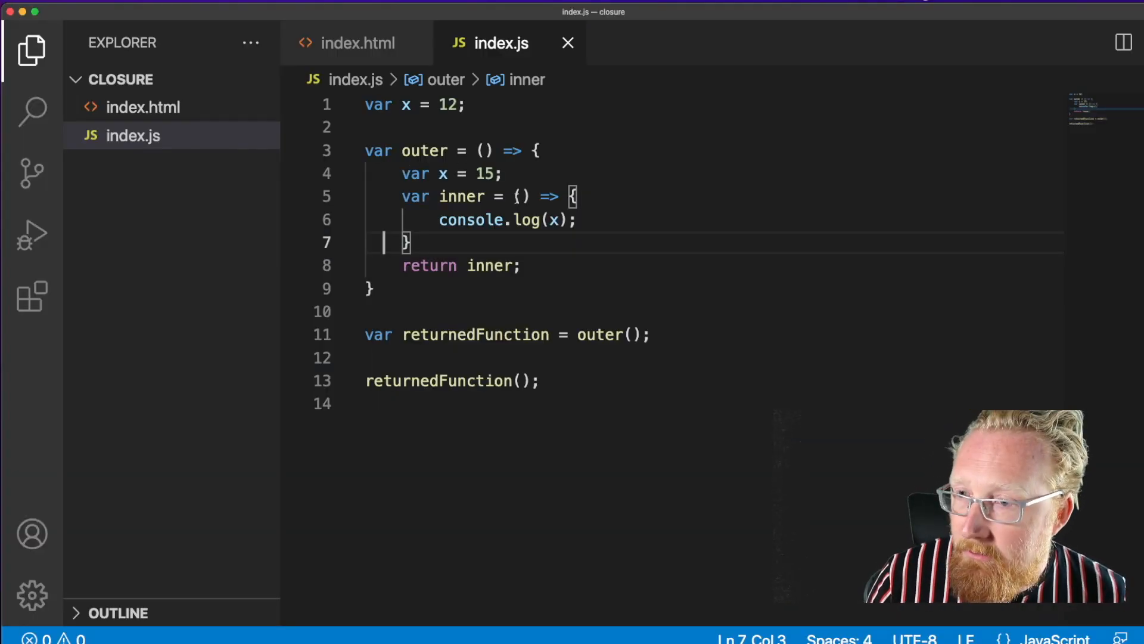
pyautogui.moveTo(513, 195); pyautogui.dragTo(411, 242)
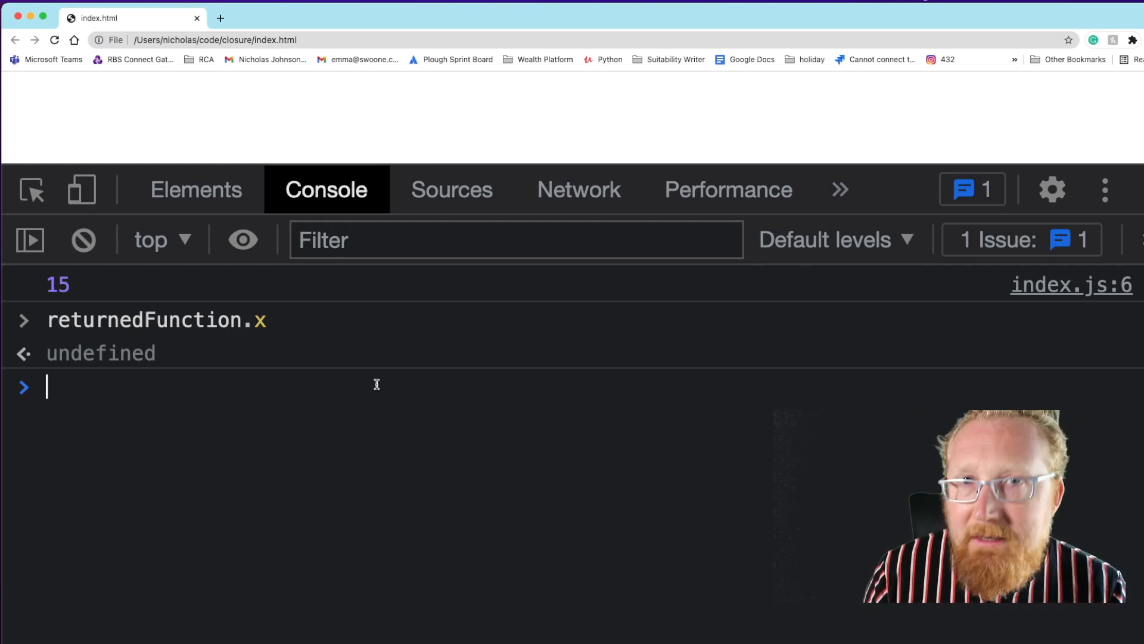
# Evaluate returnedFunction.x in the console, confirming it is undefined after 15 is logged
pyautogui.write('x')
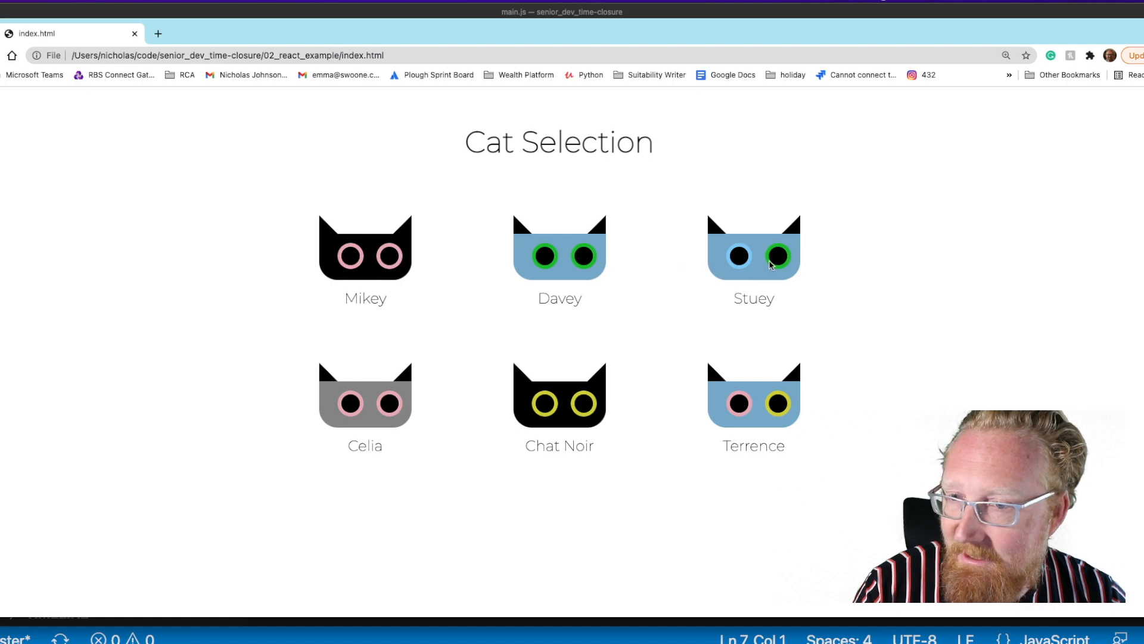
# Choose the cat Stuey so the heading reads 'Stuey I choose you!'
pyautogui.click(753, 255)
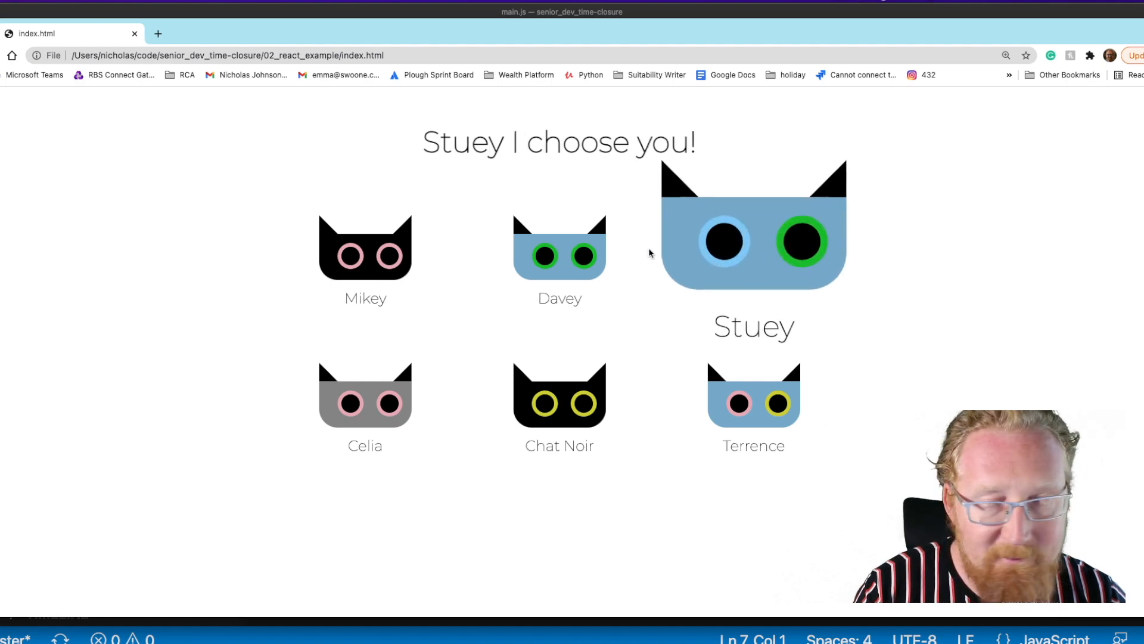
pyautogui.click(561, 248)
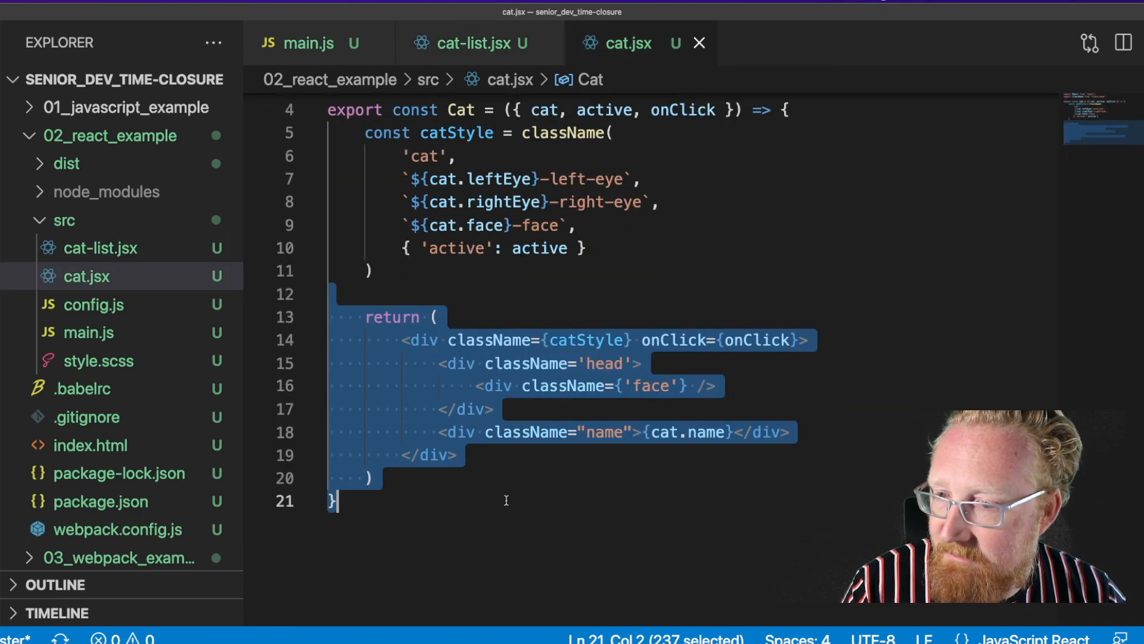
# Compare cat.jsx's onClick prop with the setFavouriteCat(cat) callback each Cat receives in cat-list.jsx
pyautogui.click(474, 43)
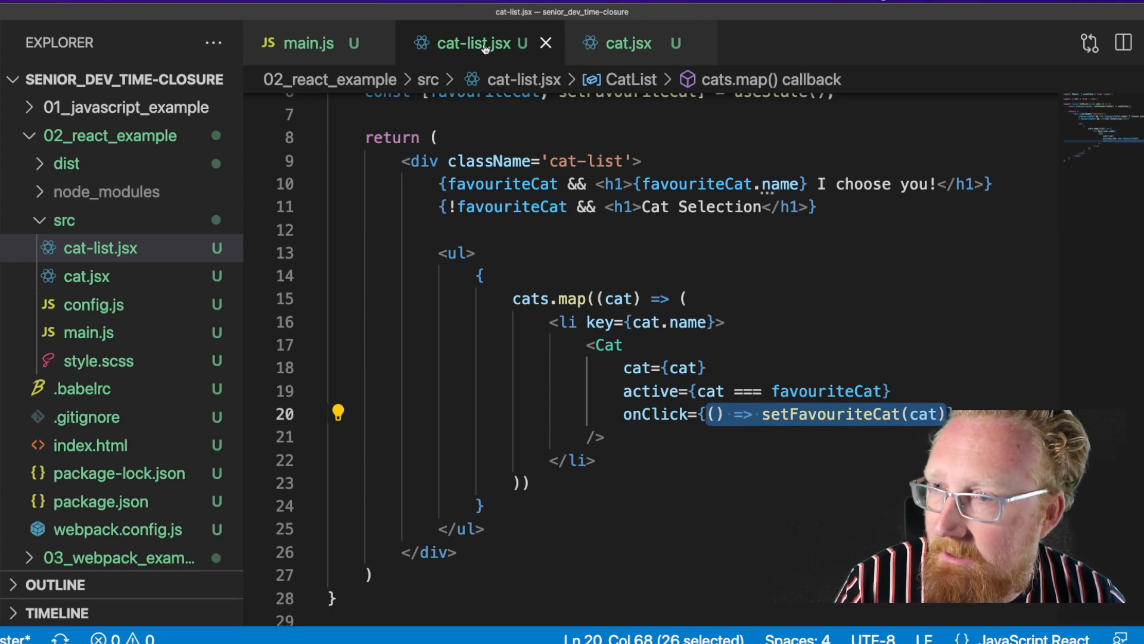
pyautogui.moveTo(475, 42)
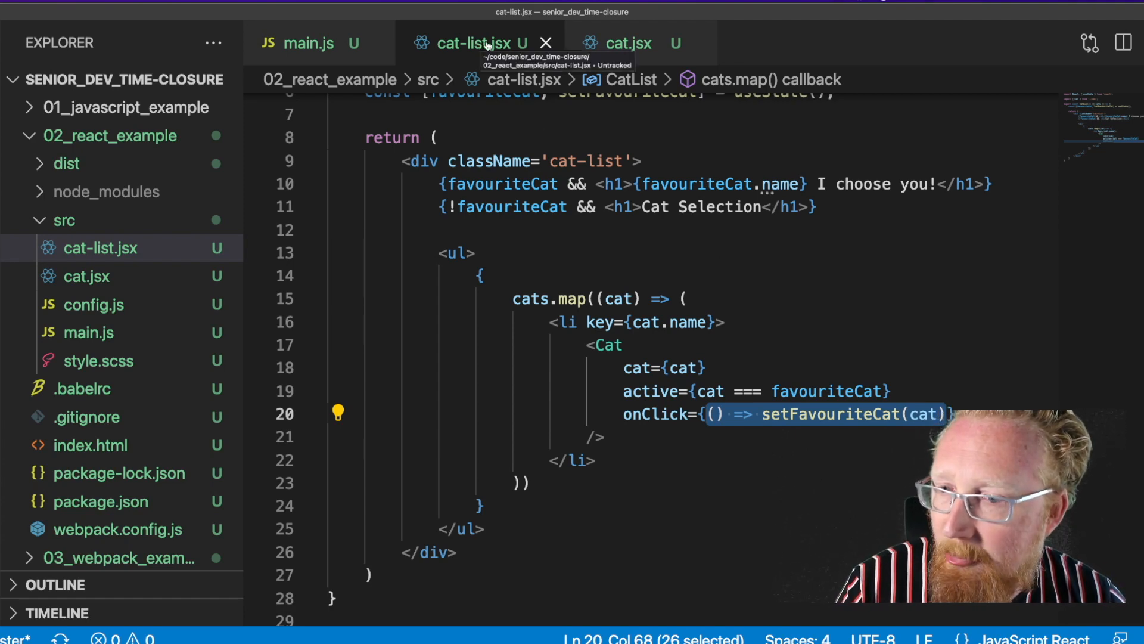
pyautogui.click(627, 43)
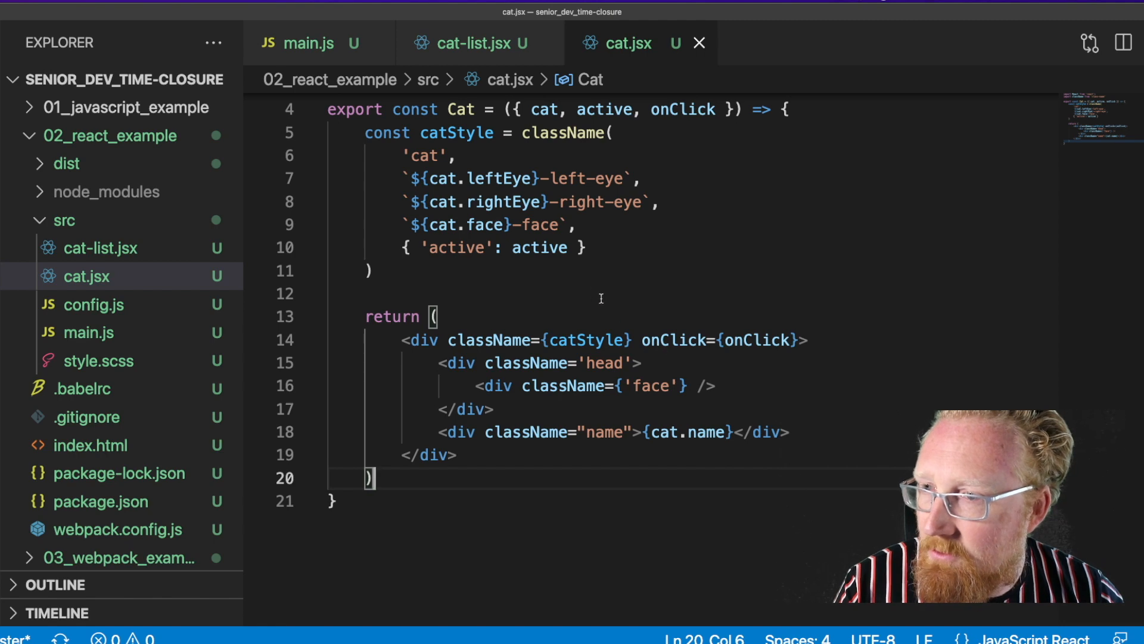
pyautogui.doubleClick(682, 110)
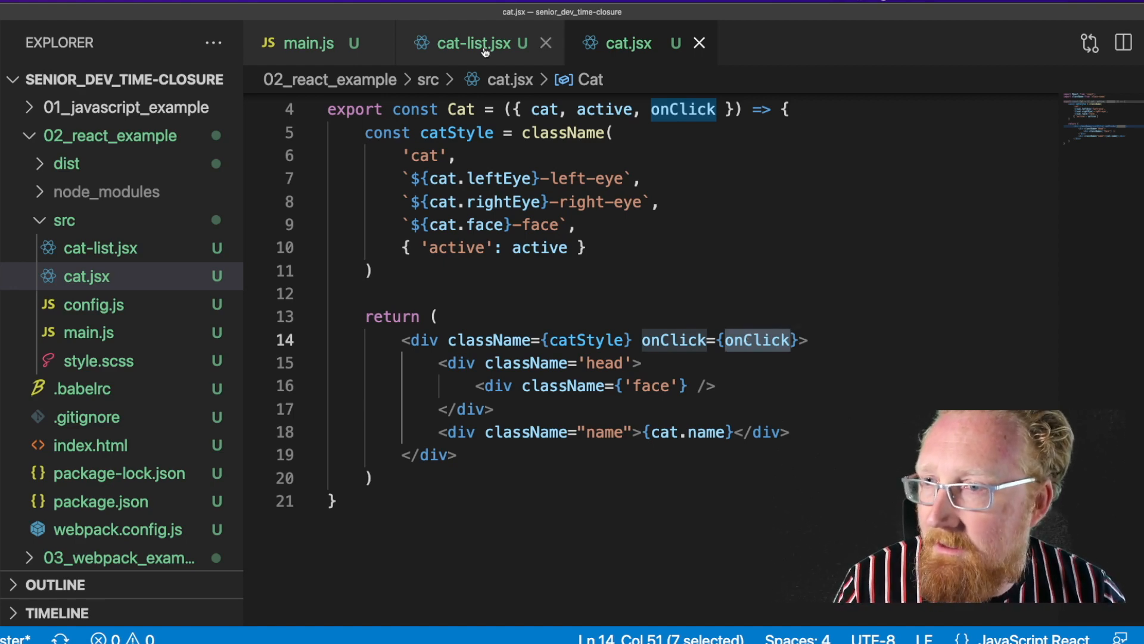
pyautogui.click(477, 43)
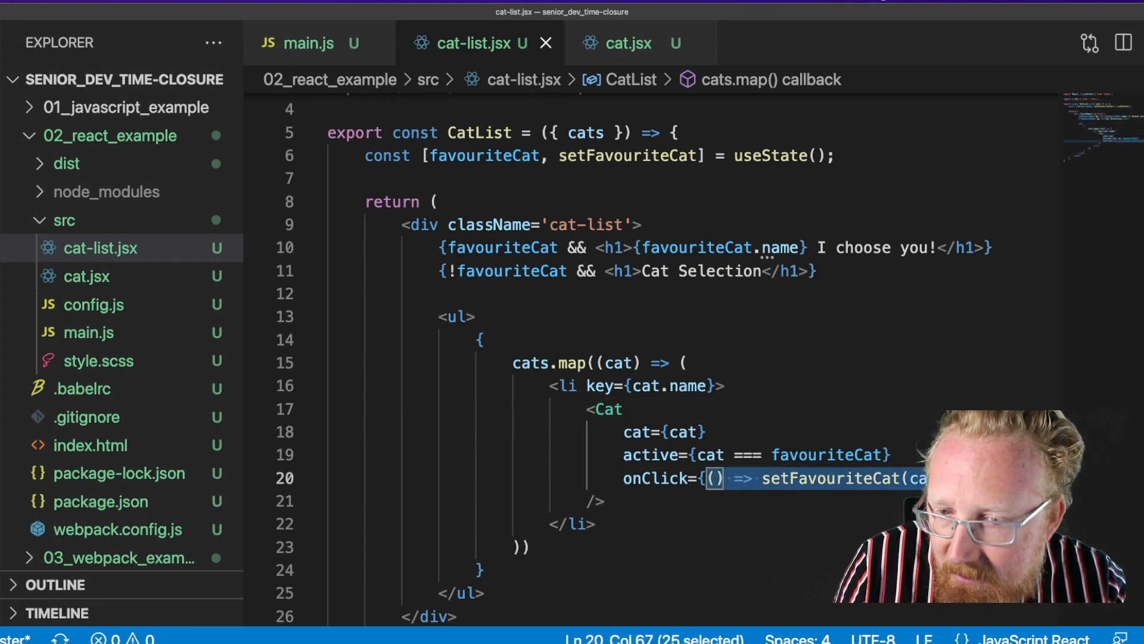
pyautogui.click(629, 43)
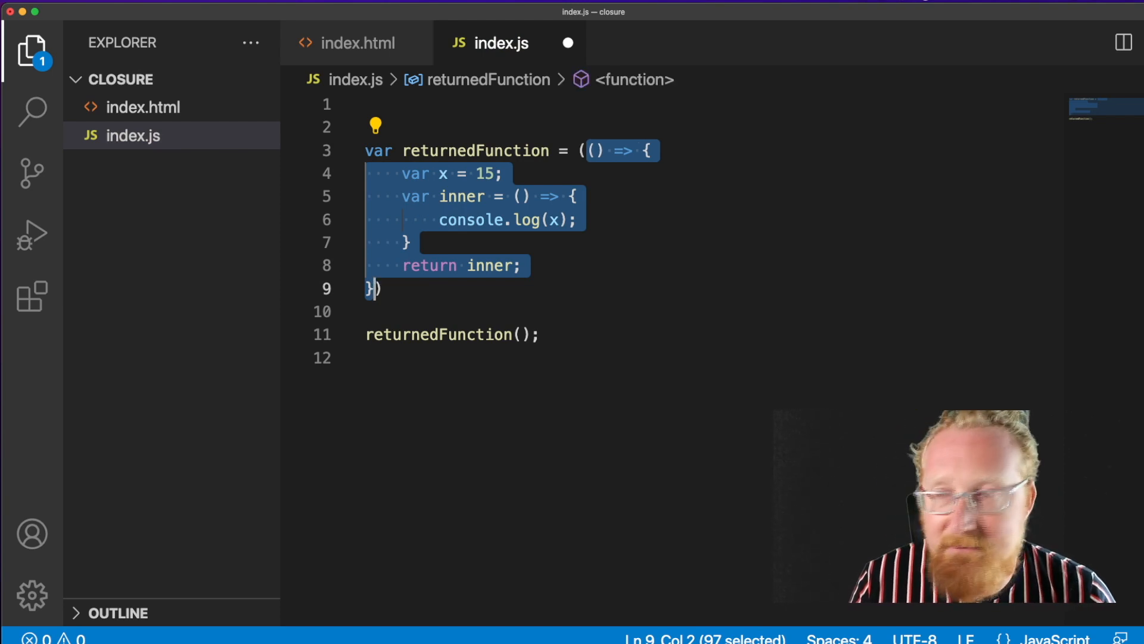
# Invoke the arrow function immediately with '();' and select the return keyword for replacement
pyautogui.write('();')
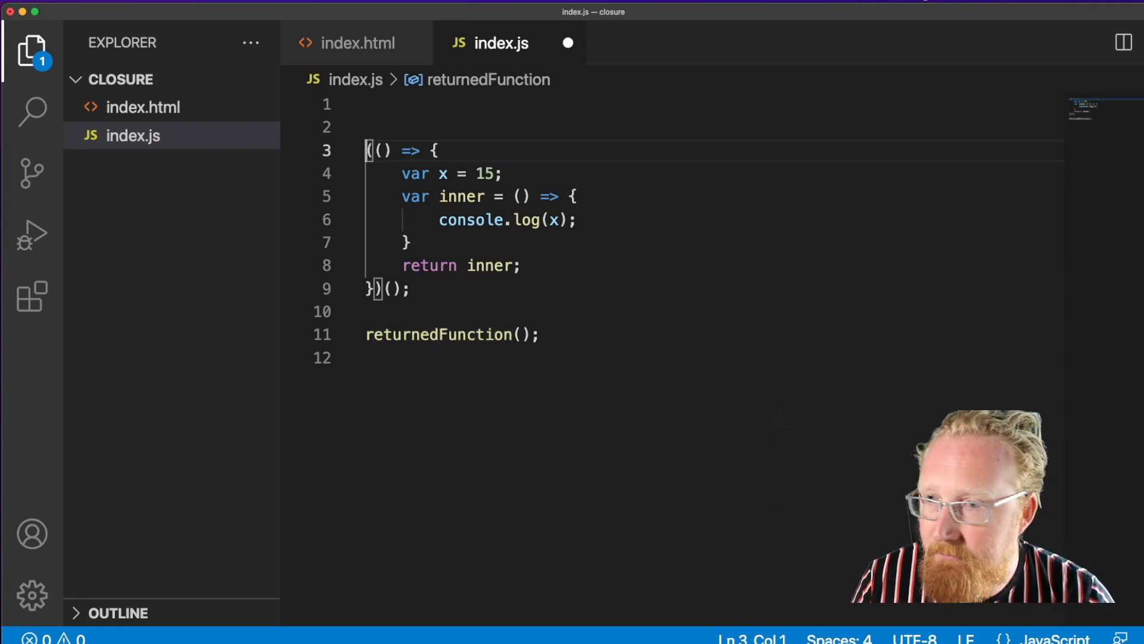
pyautogui.moveTo(365, 150); pyautogui.dragTo(463, 265)
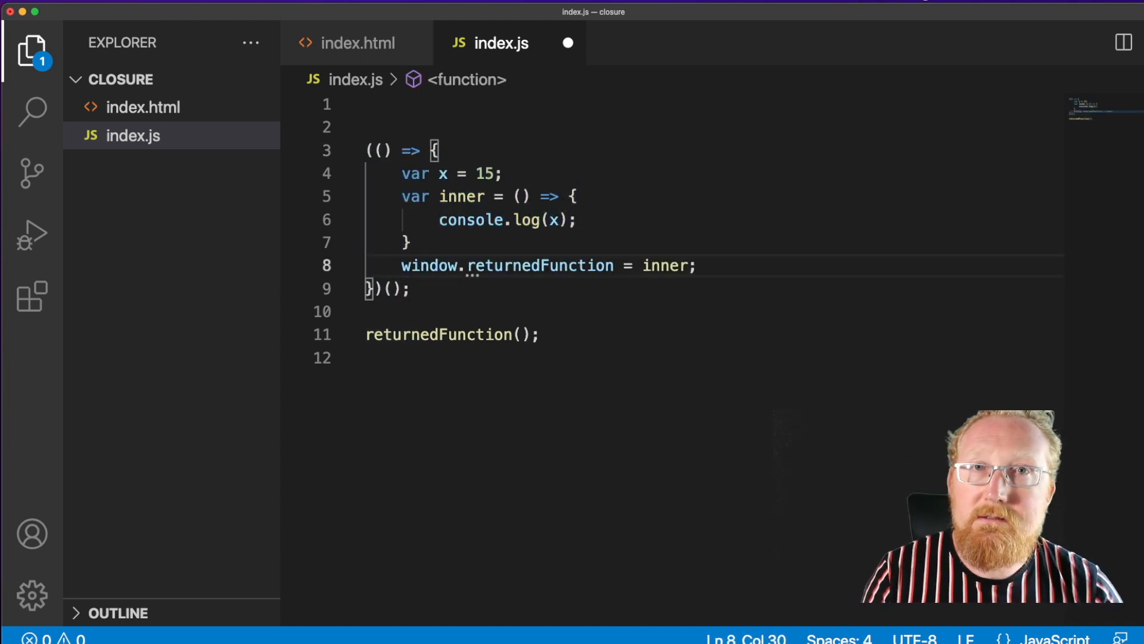
# Assign inner to window.returnedFunction and add 'var helper = () => {}' inside the IIFE
pyautogui.doubleClick(429, 264)
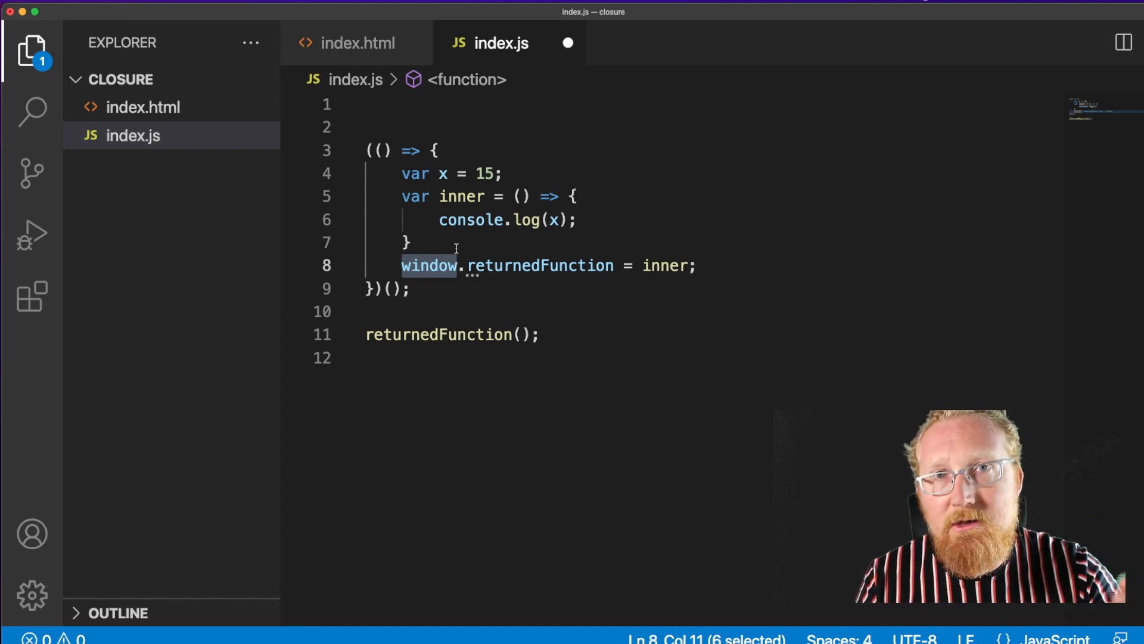
pyautogui.write('var helper = () => {}')
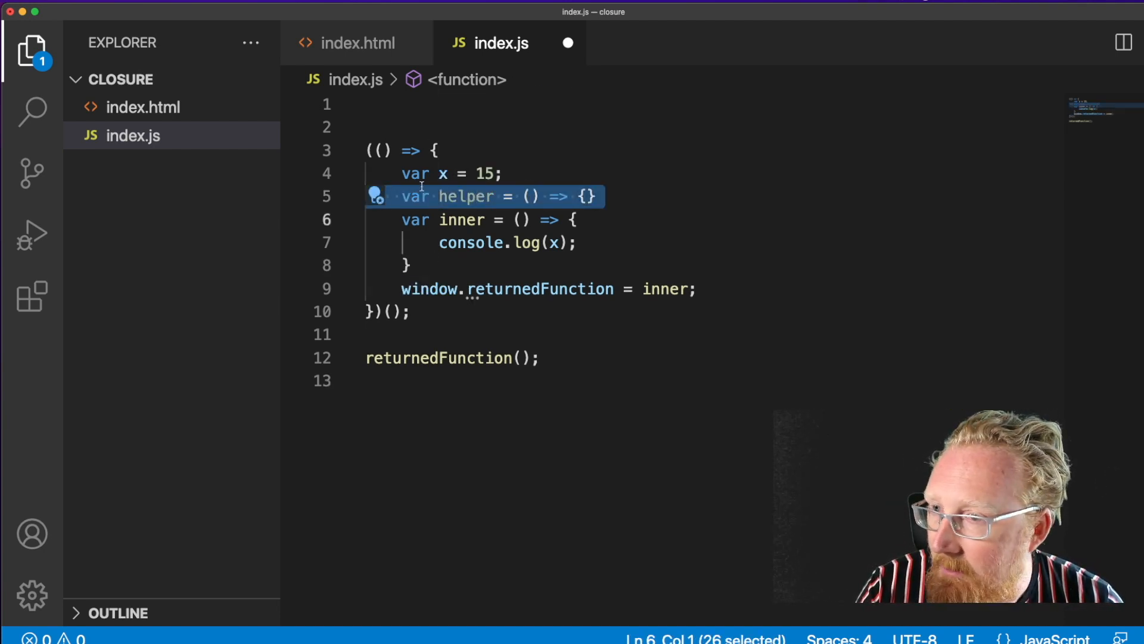
pyautogui.click(584, 197)
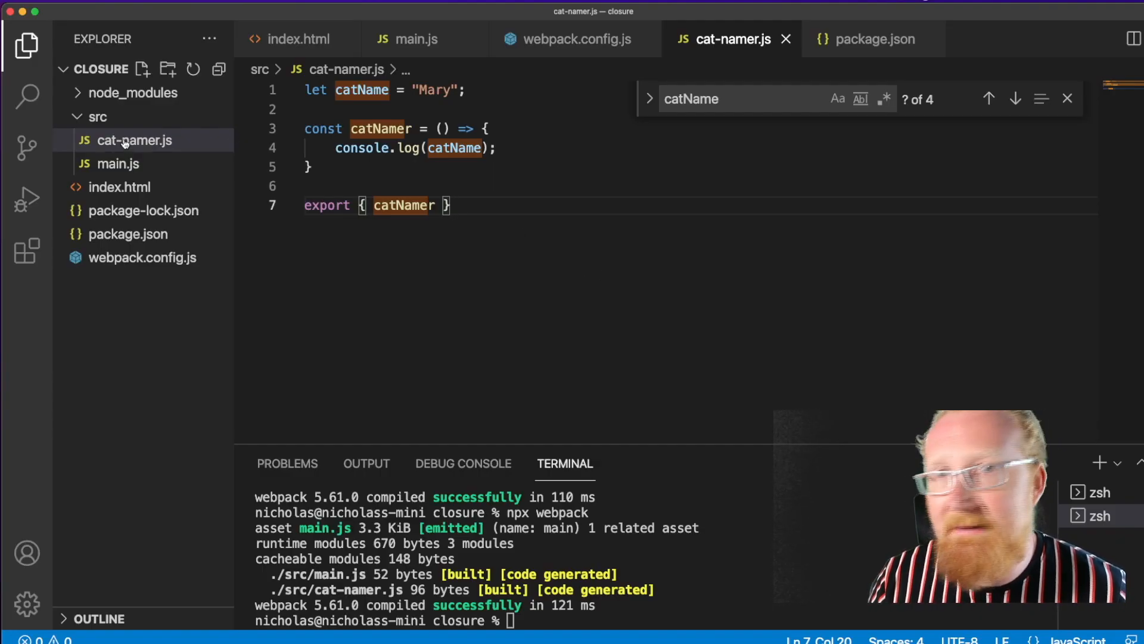
# View cat-namer.js from src, where catName 'Mary' is logged by catNamer
pyautogui.doubleClick(360, 147)
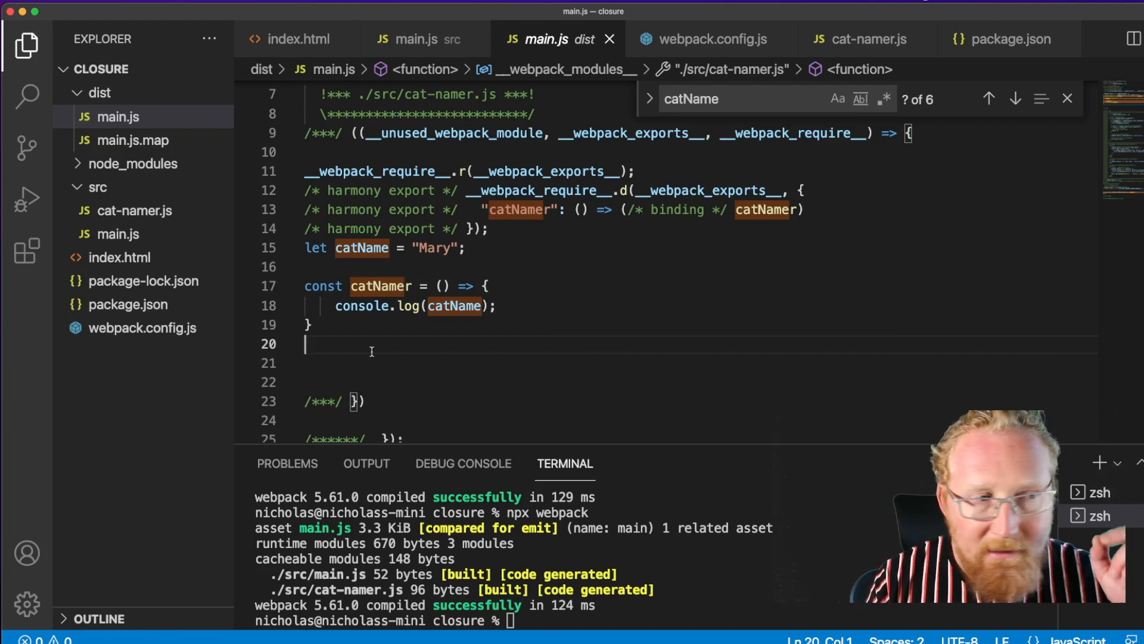
pyautogui.moveTo(729, 224)
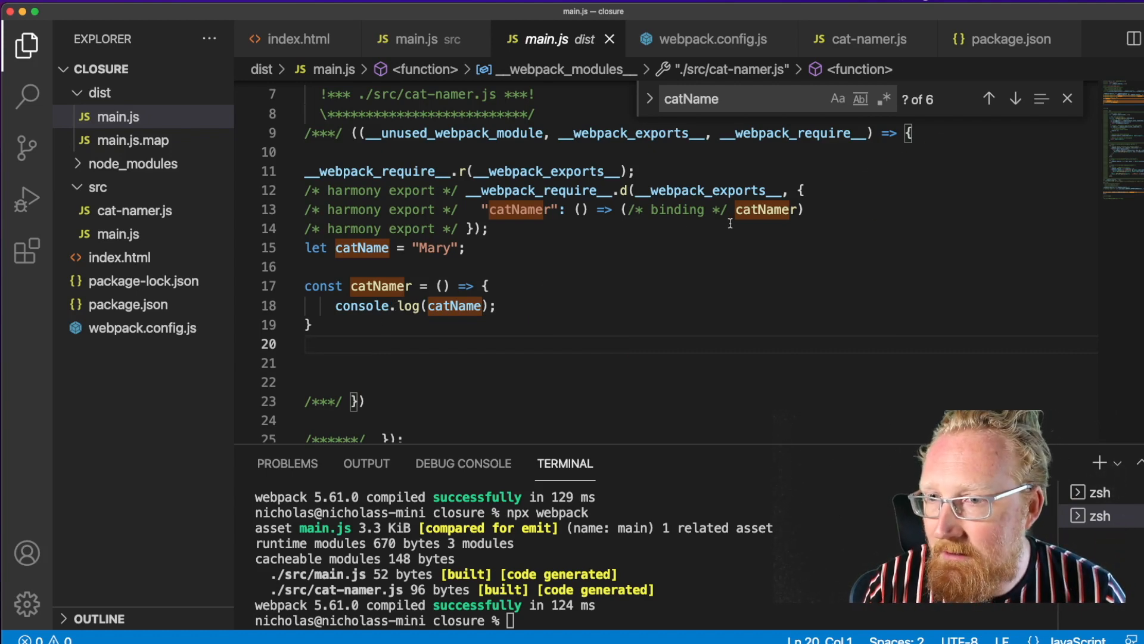
# Highlight catNamer inside the webpack module function in the bundled dist/main.js
pyautogui.doubleClick(533, 191)
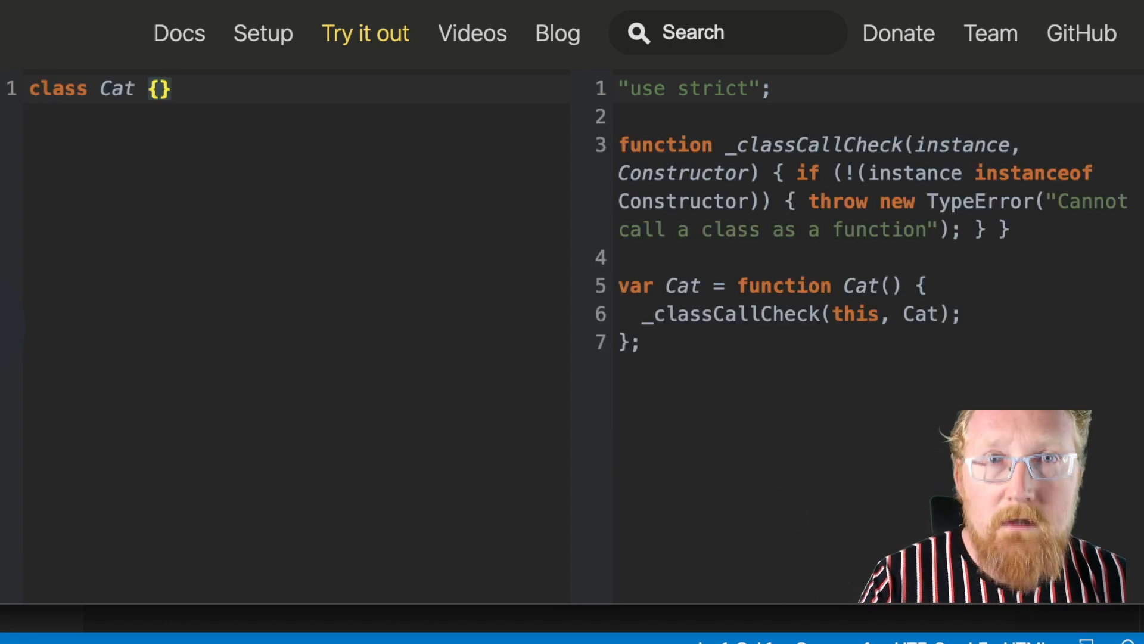
# Spread the empty class Cat's braces across two lines, keeping the _classCallCheck output
pyautogui.moveTo(618, 257); pyautogui.dragTo(642, 343)
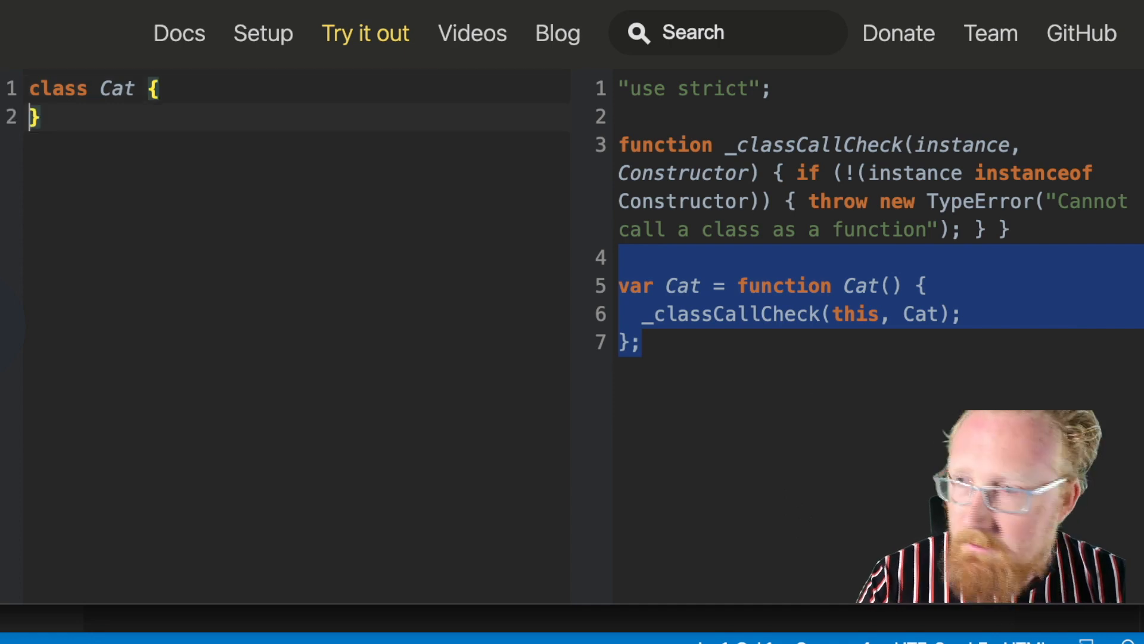
# Add an empty miow() {} method to Cat and highlight the _createClass IIFE body in the output
pyautogui.write('miow() {}')
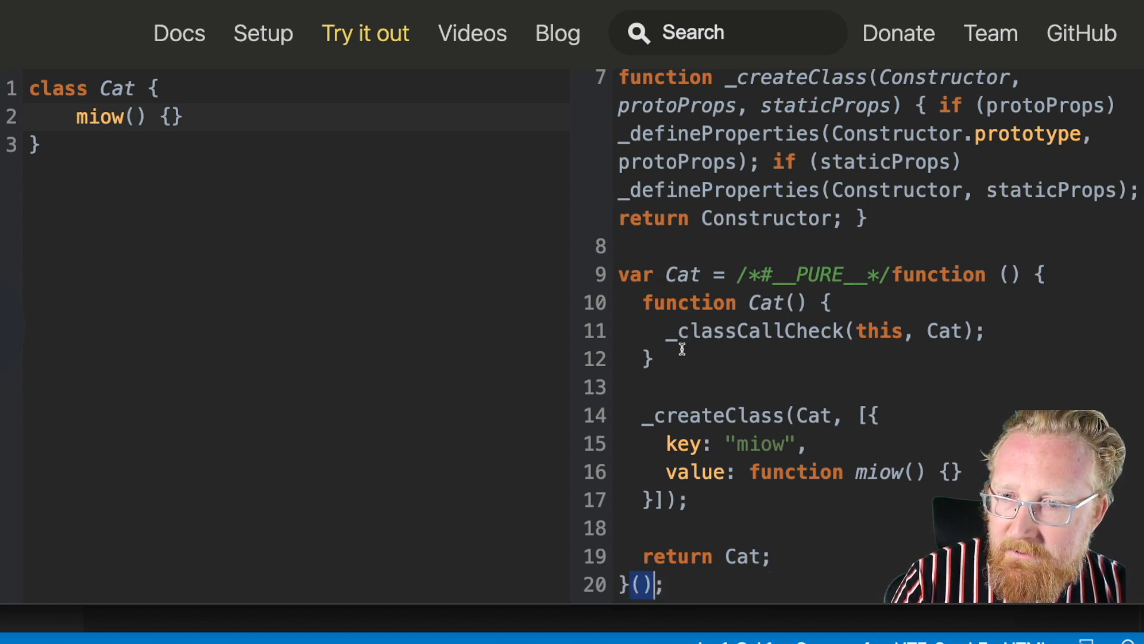
pyautogui.moveTo(643, 303); pyautogui.dragTo(770, 556)
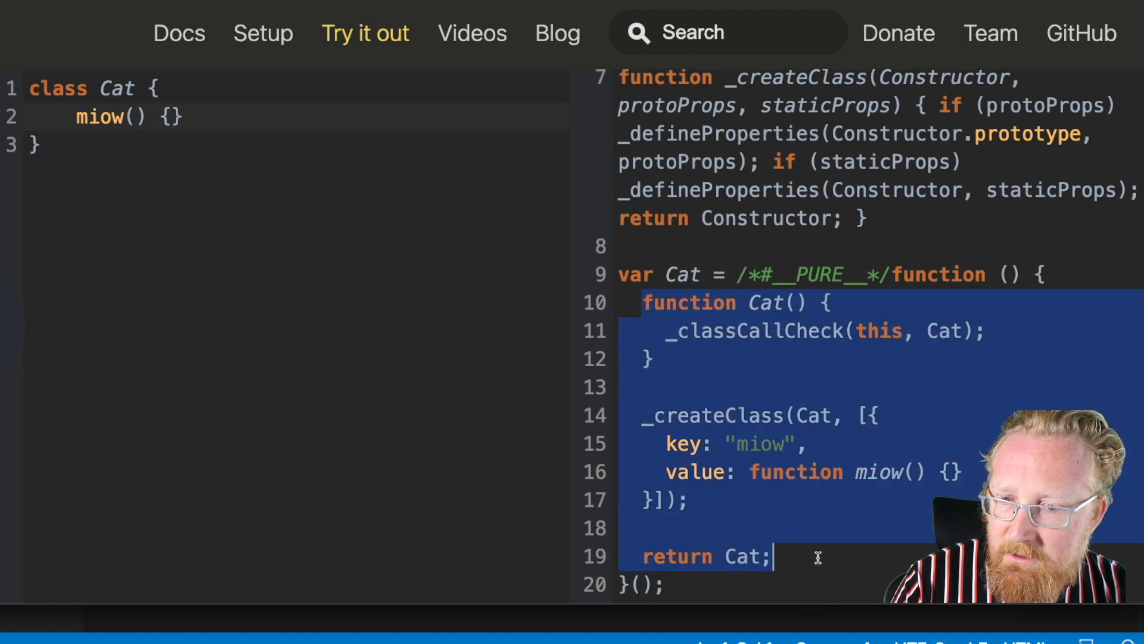